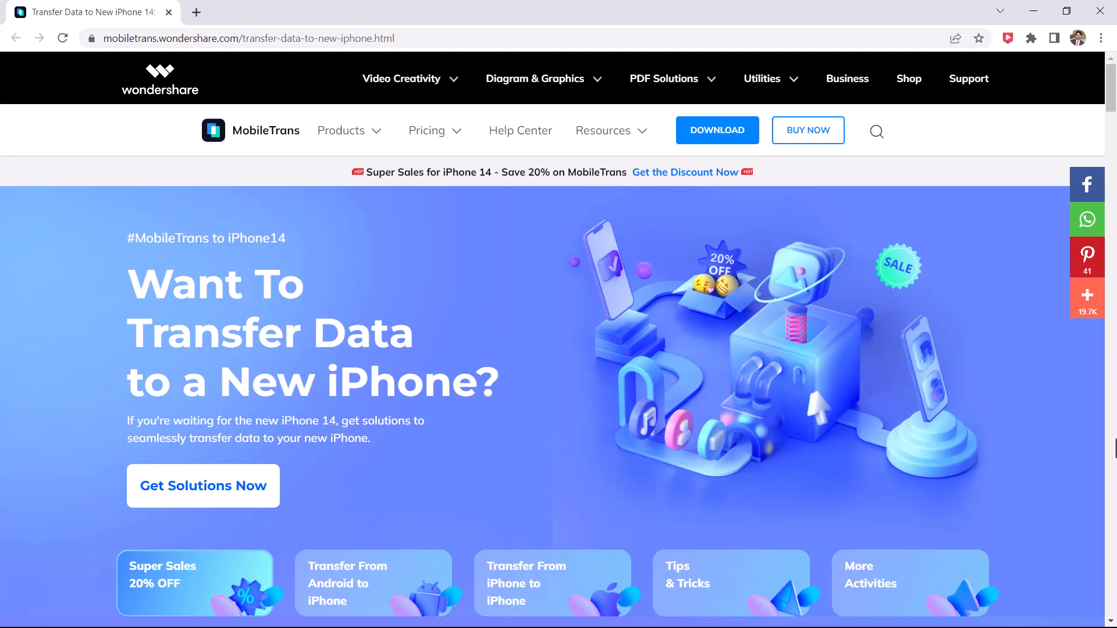
mouse_move(214, 268)
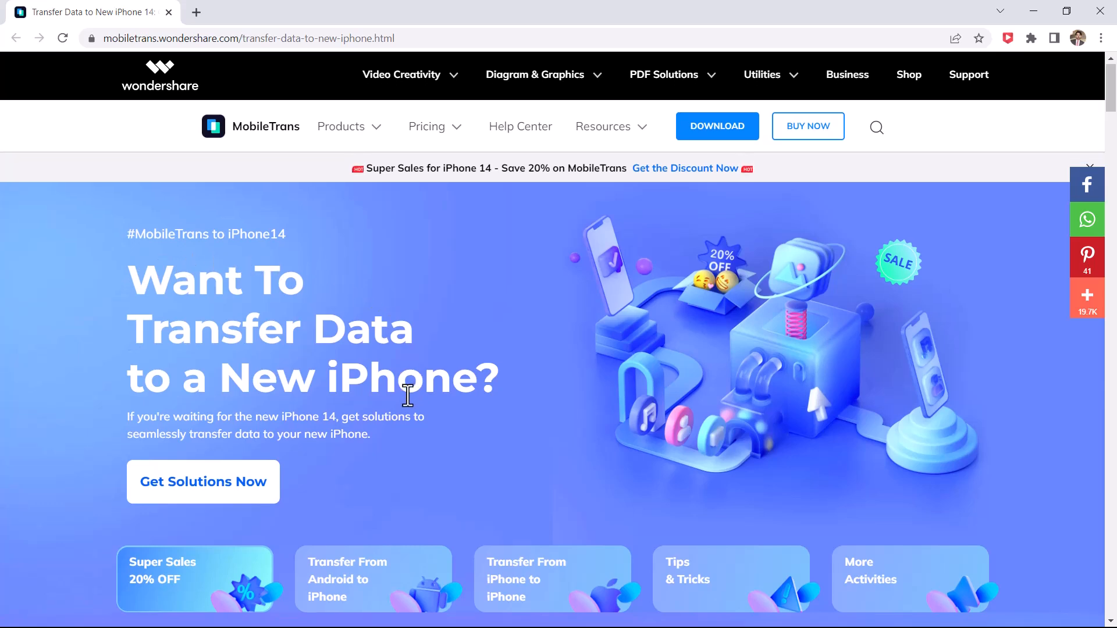
Step: Scroll the iPhone 14 transfer page and jump to the iPhone to iPhone transfer guide
scroll("down", 3)
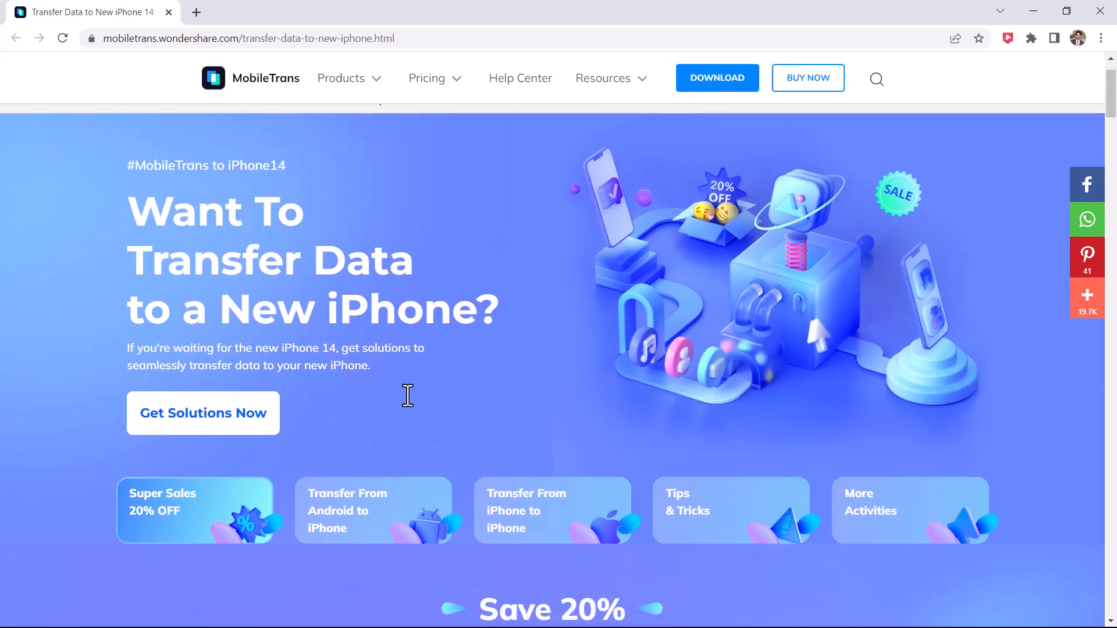
scroll("down", 3)
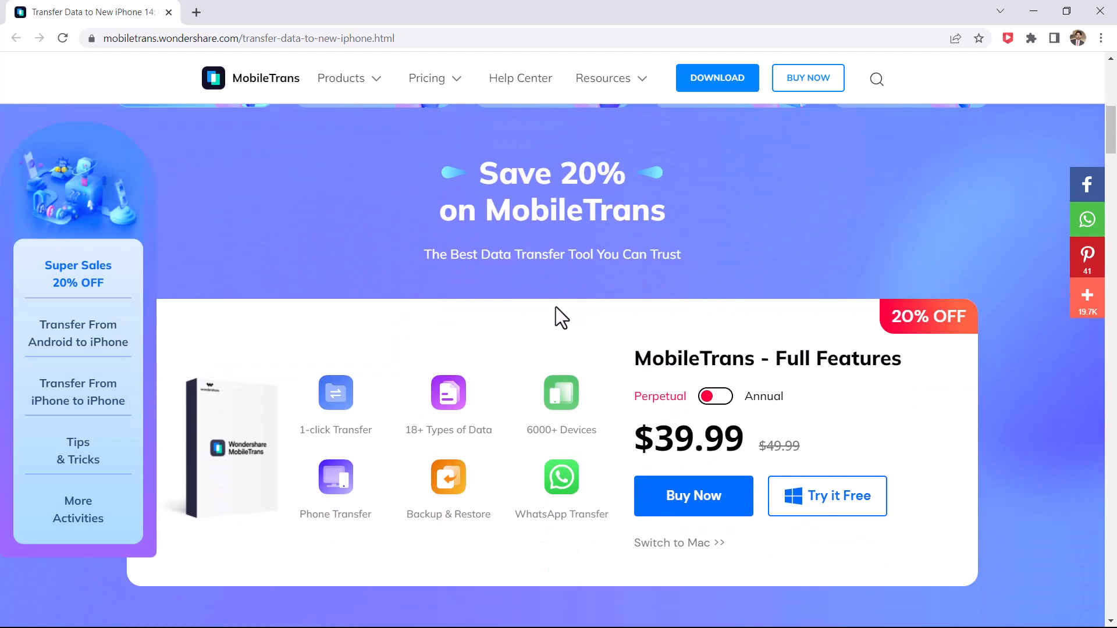
mouse_move(582, 277)
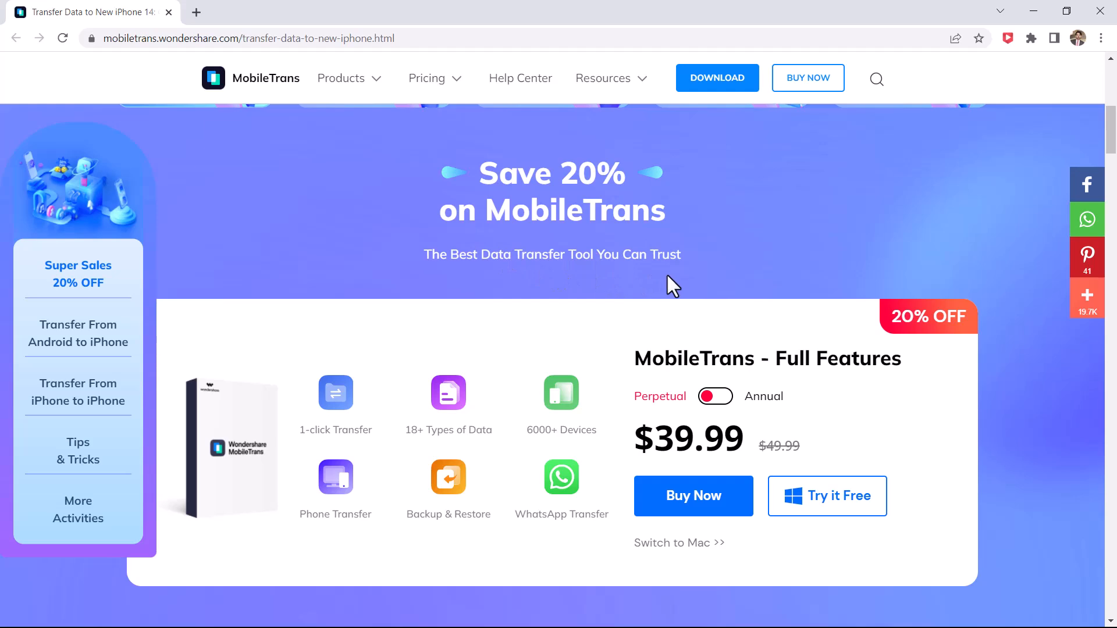
mouse_move(916, 391)
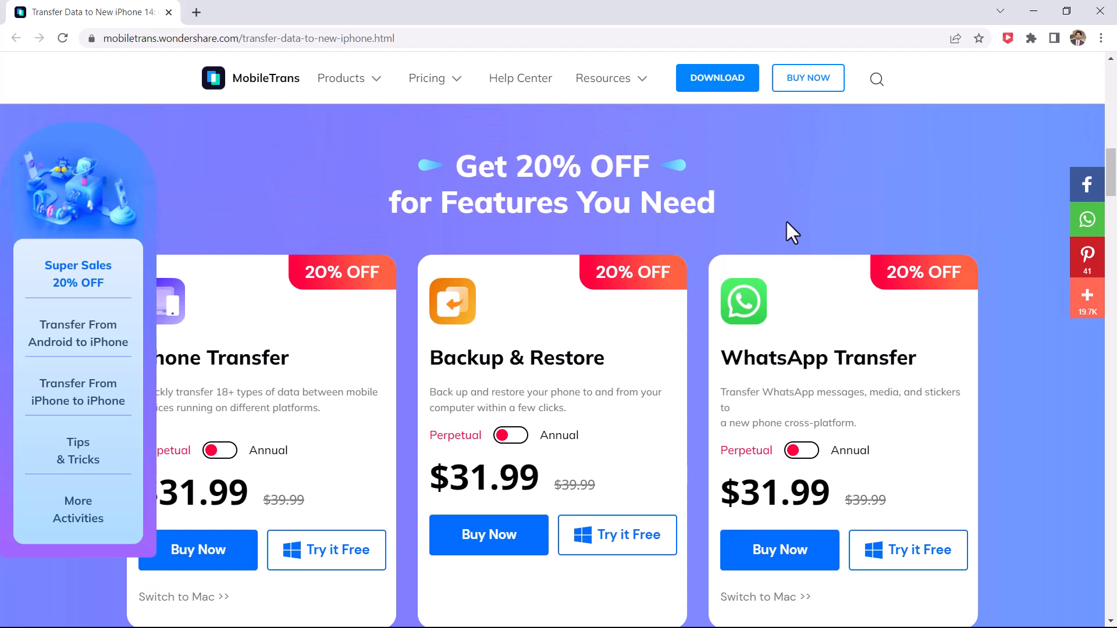
scroll("down", 3)
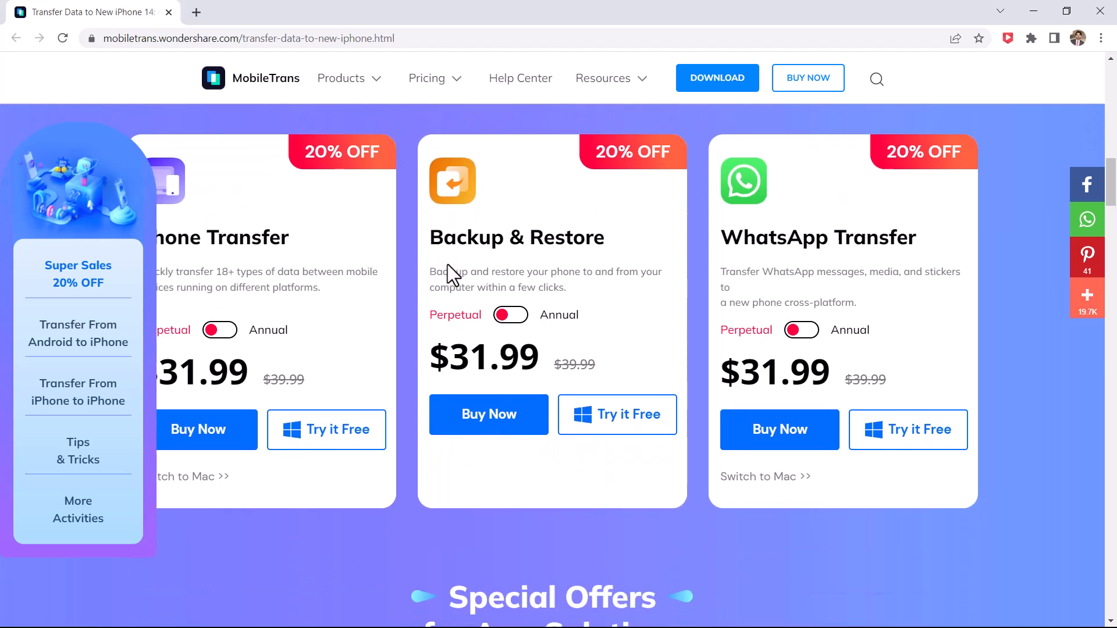
scroll("down", 3)
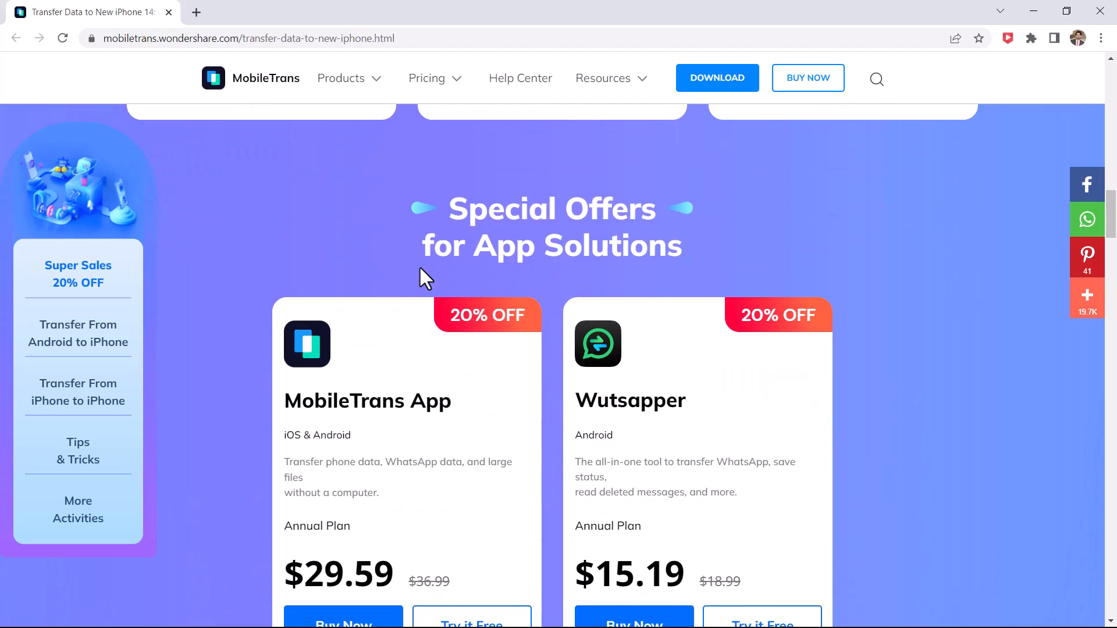
left_click(78, 333)
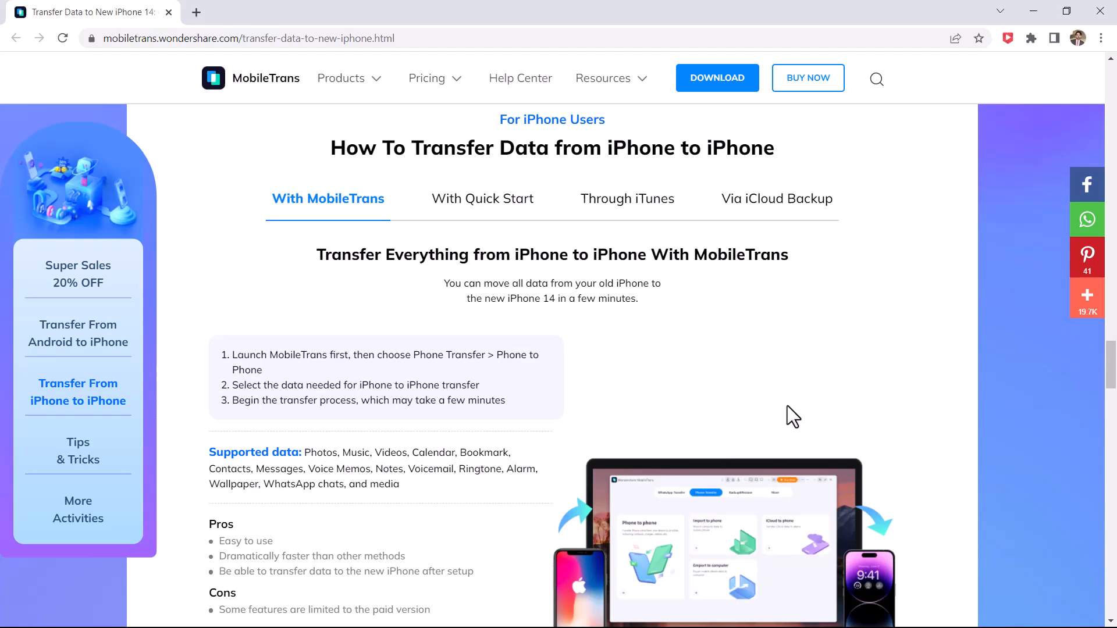
Step: Join the iPhone 14 Giveaway from the More Activities to Discover section
scroll("down", 3)
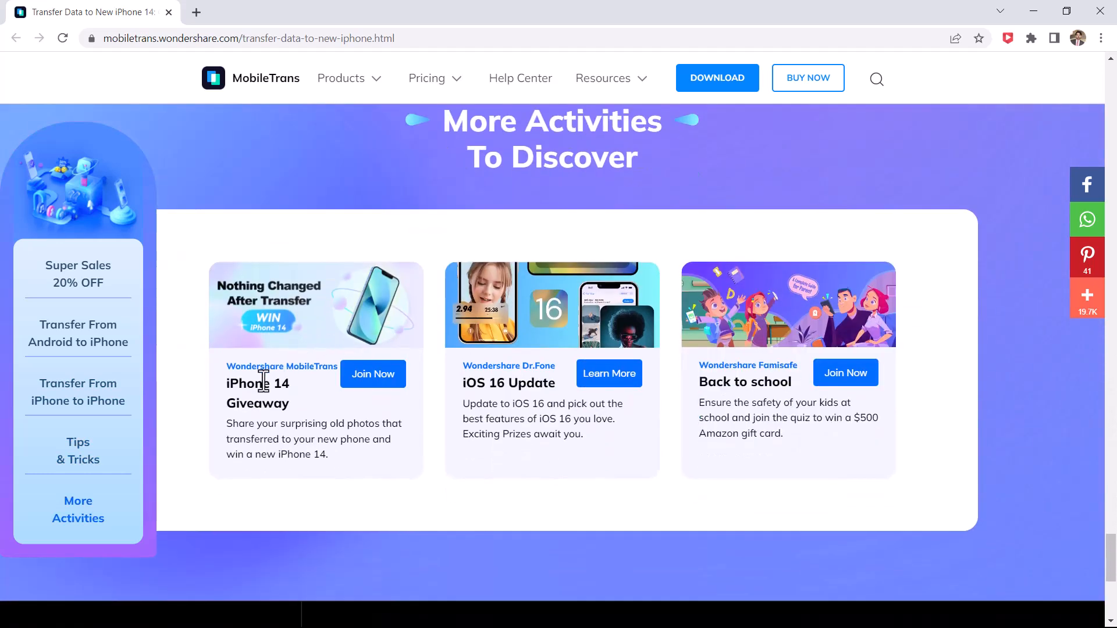
left_click(373, 374)
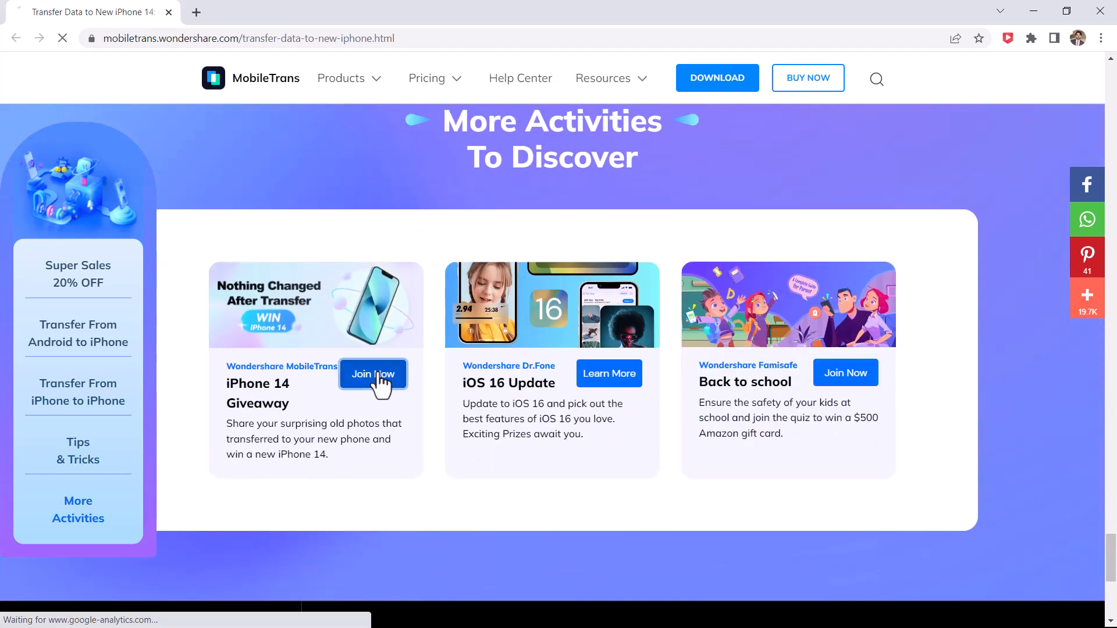
Step: Expand the giveaway post's full text and highlight the campaign hashtags in step three
left_click(372, 373)
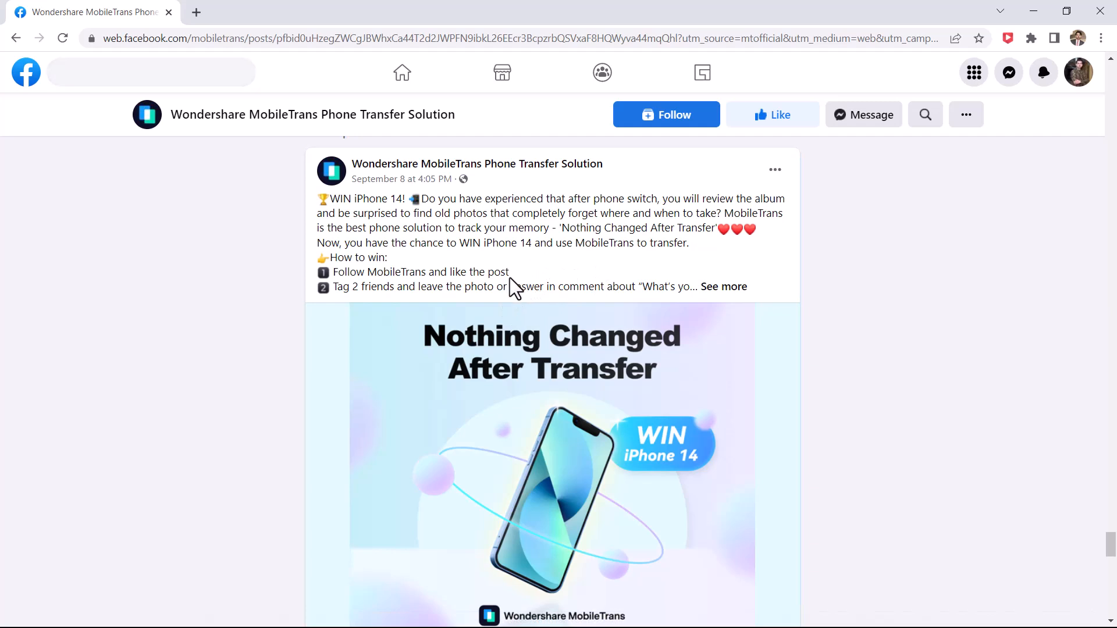
mouse_move(554, 288)
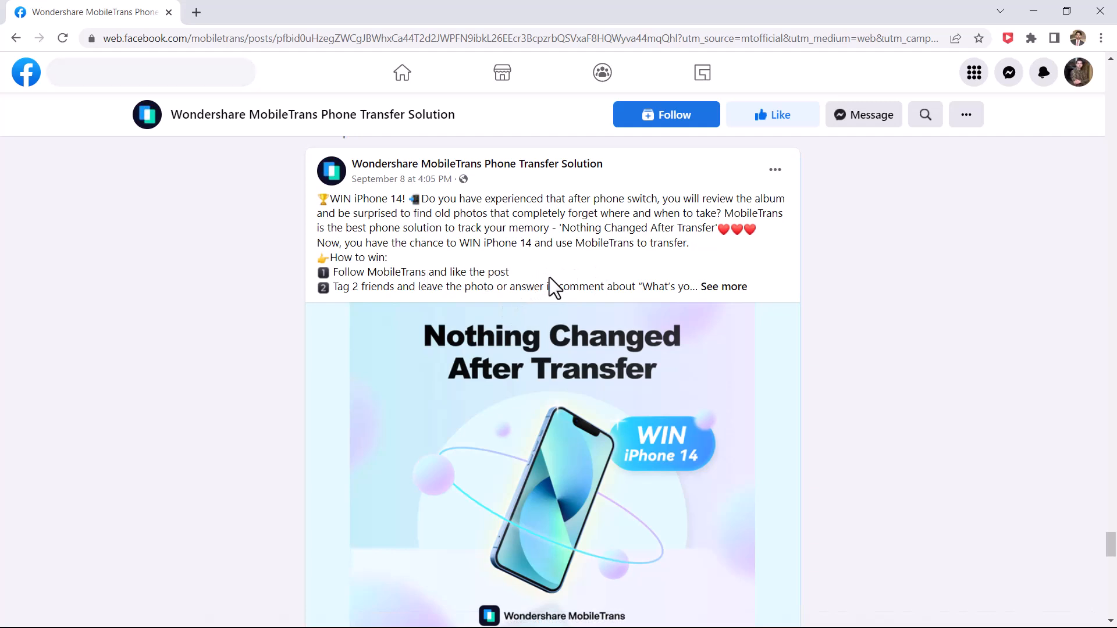
mouse_move(722, 295)
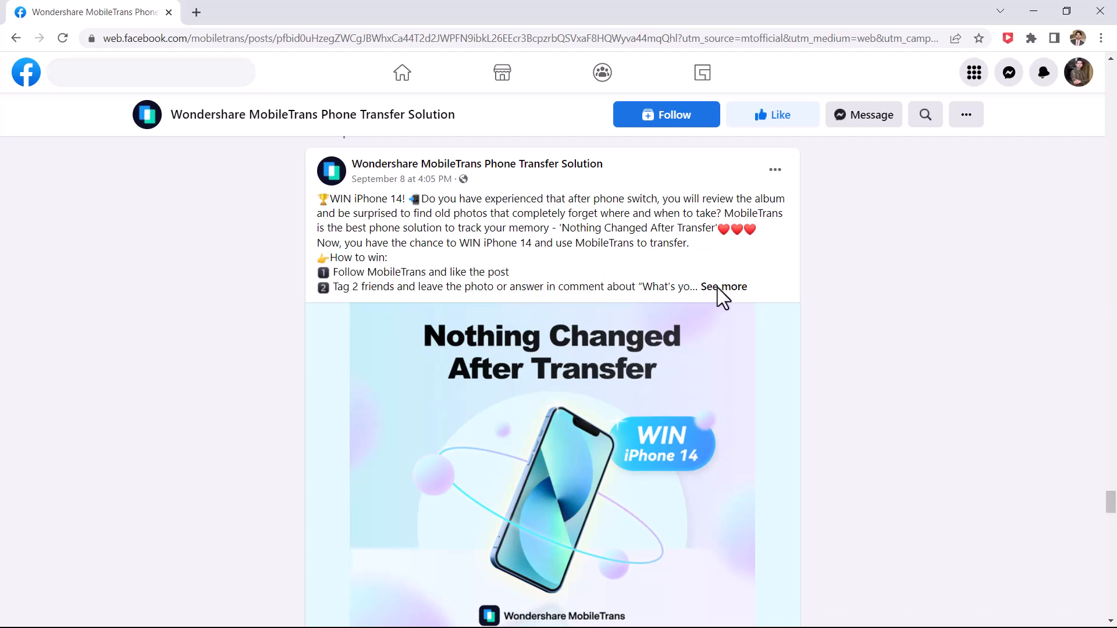
left_click(722, 286)
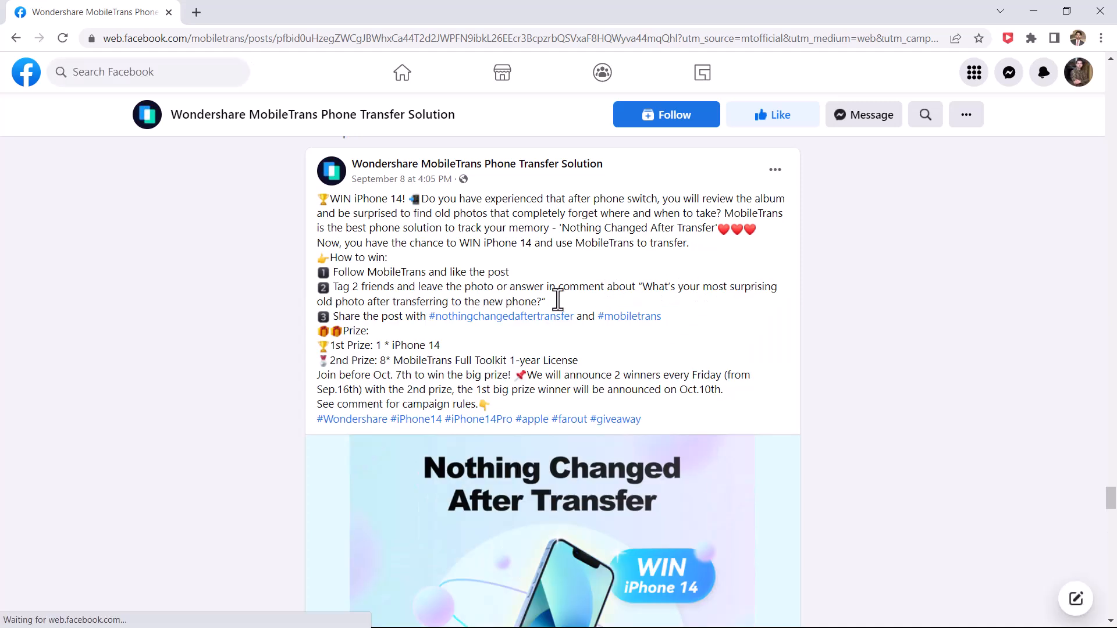
scroll("down", 3)
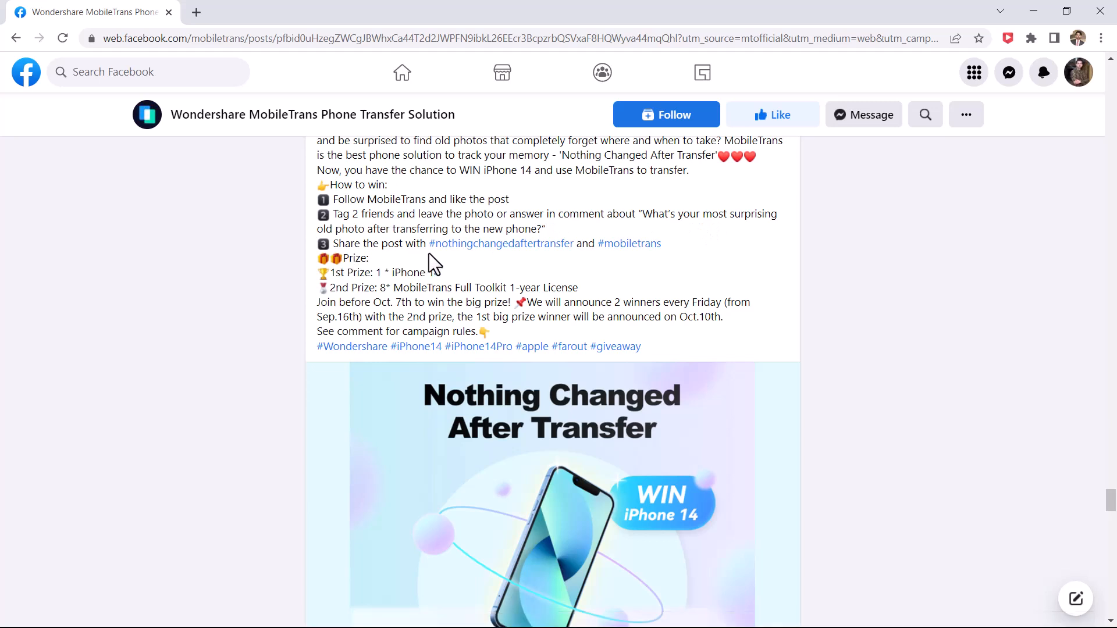
mouse_move(560, 264)
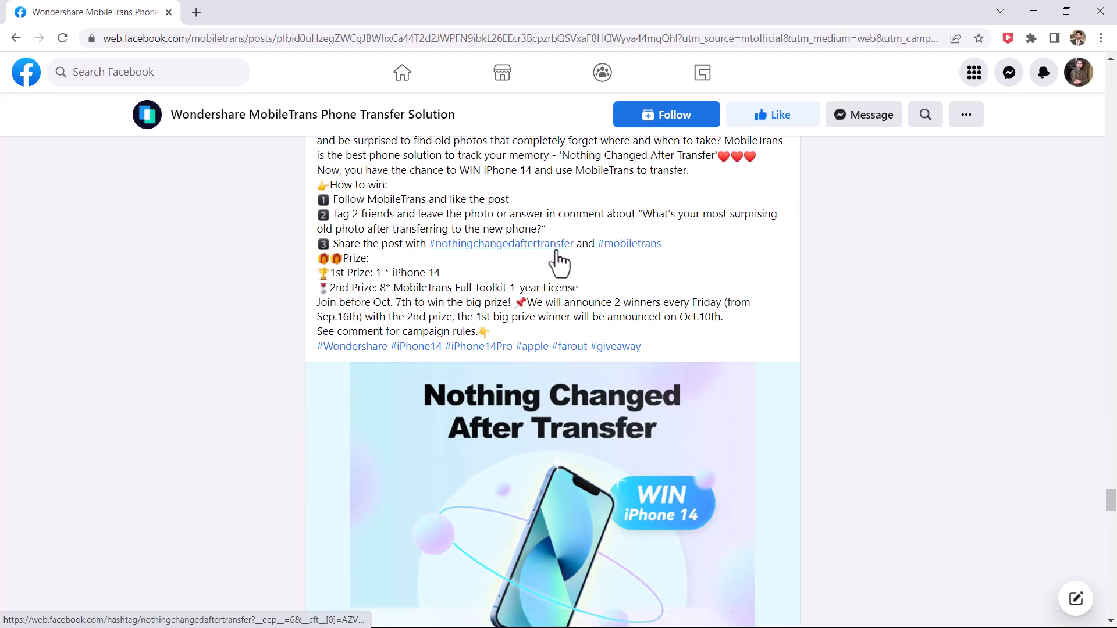
mouse_move(709, 254)
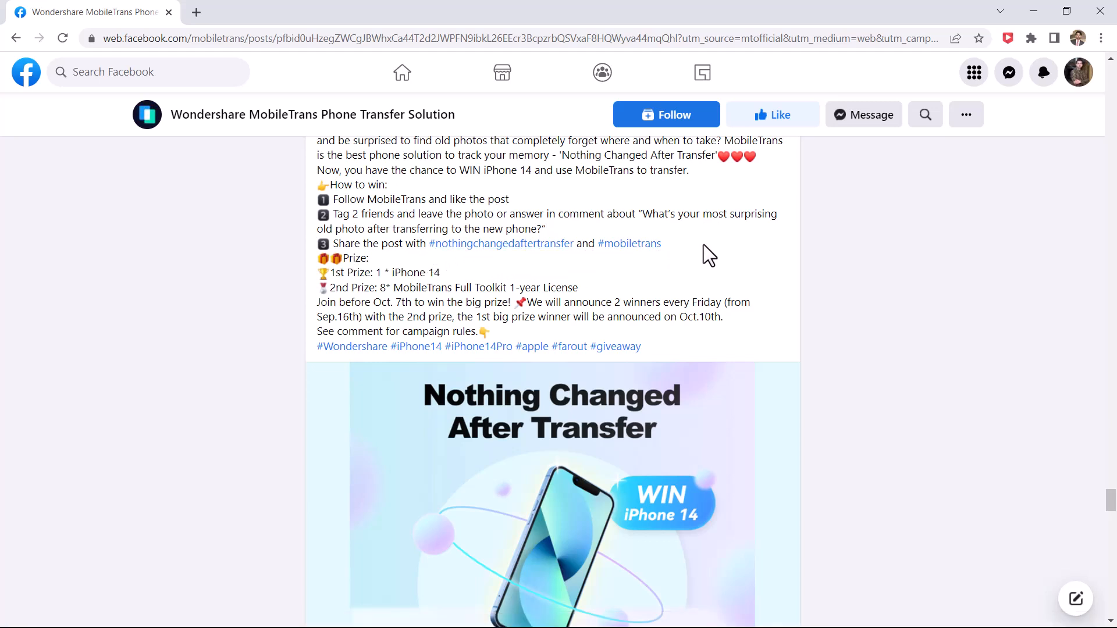
left_click_drag(430, 243, 661, 243)
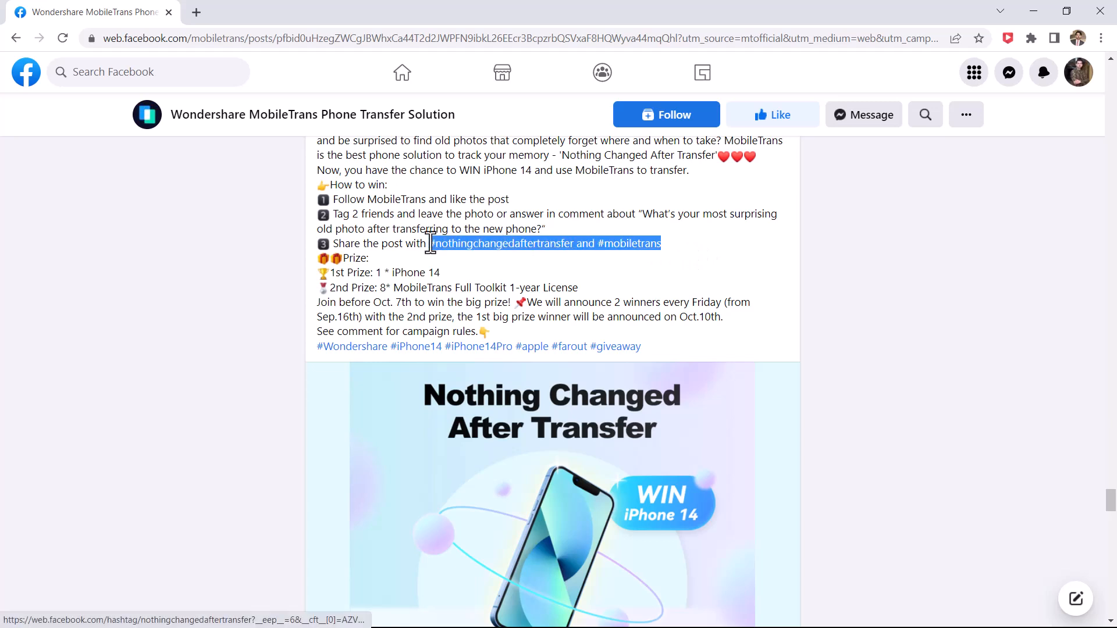
mouse_move(584, 289)
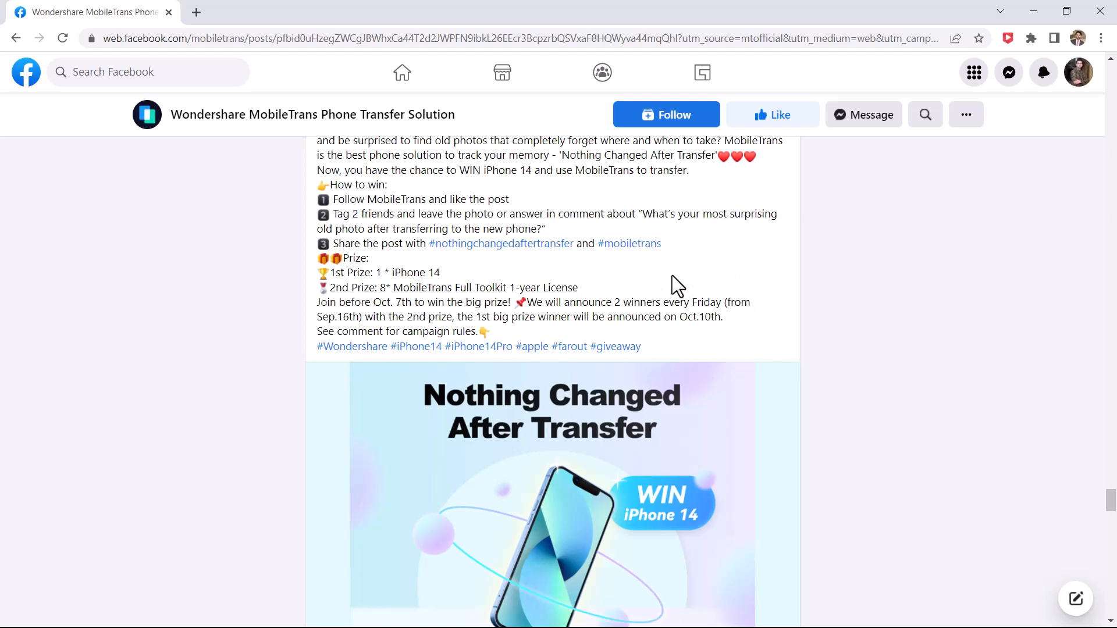
Step: Scroll down through the post's comments and rules to review the entry details
scroll("down", 3)
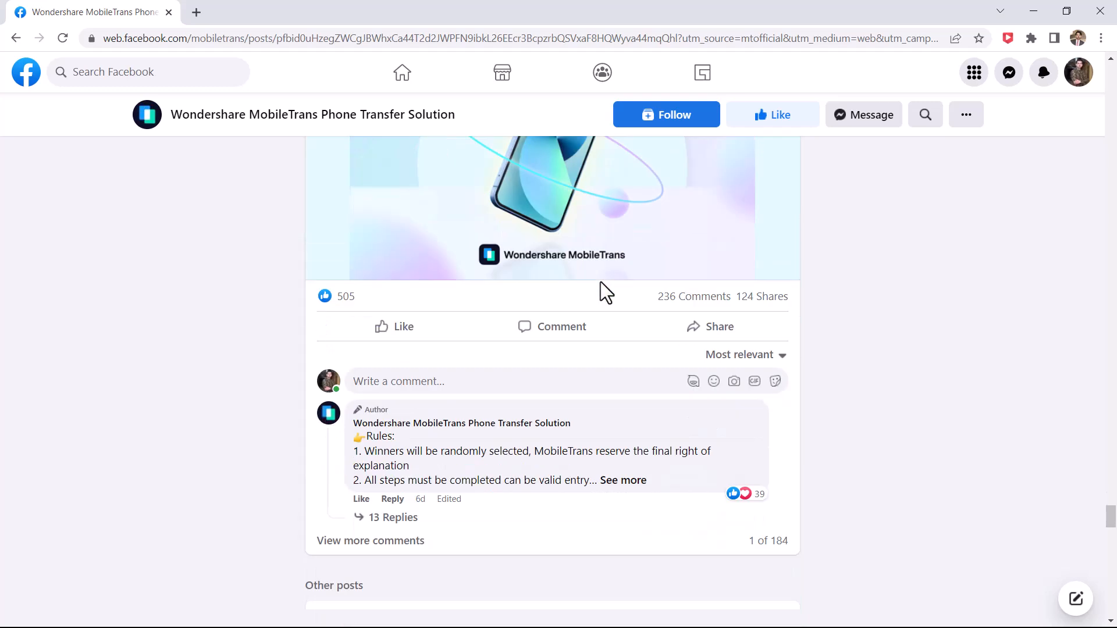
left_click(394, 325)
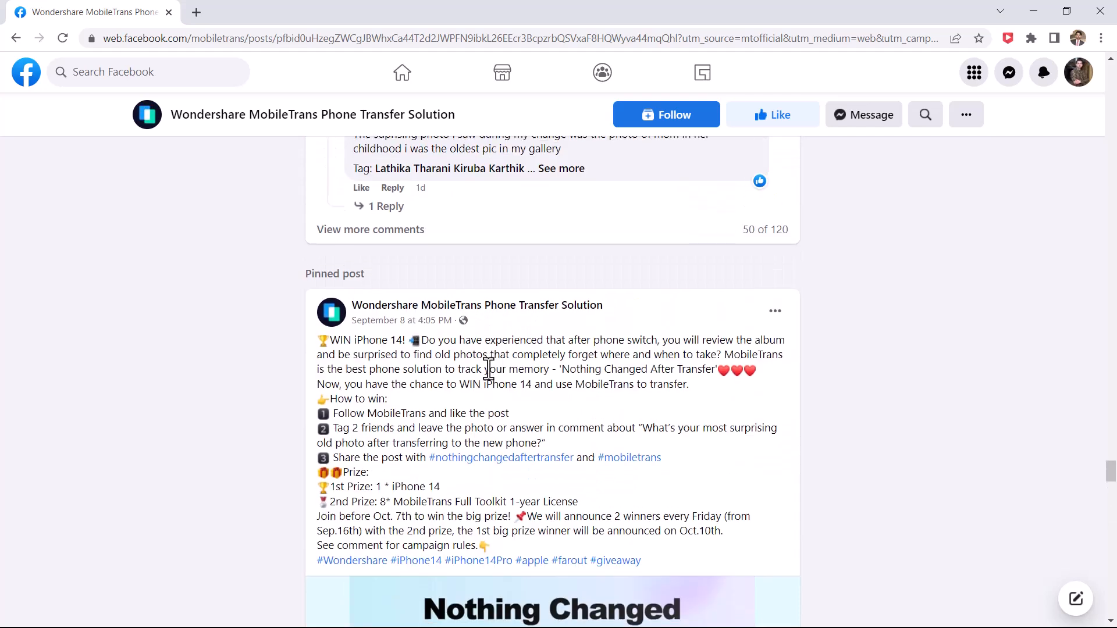
scroll("down", 3)
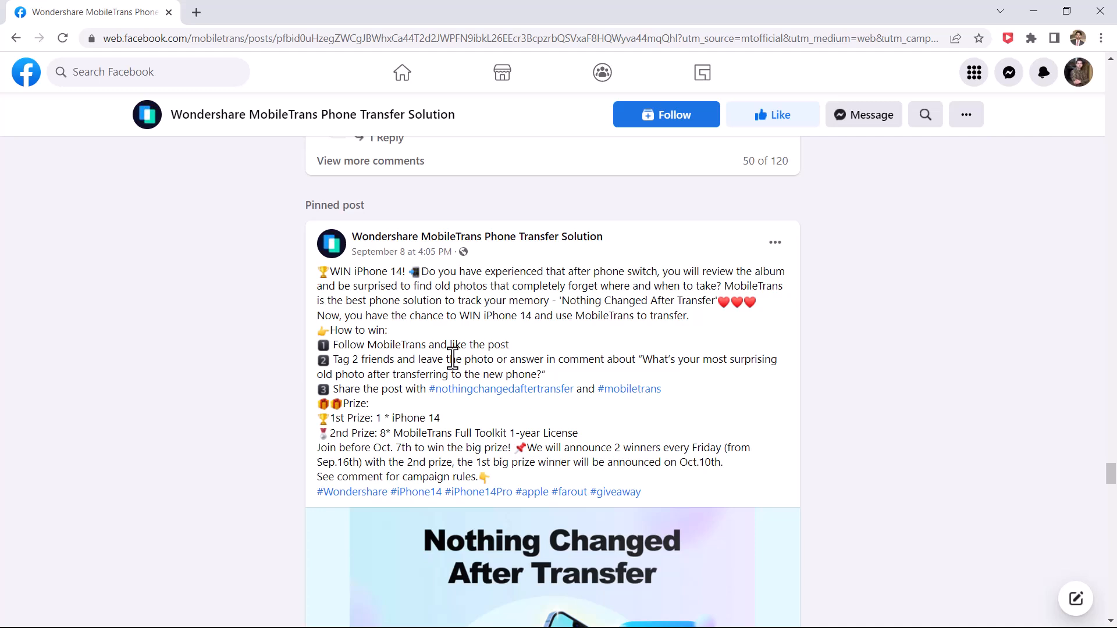
scroll("down", 3)
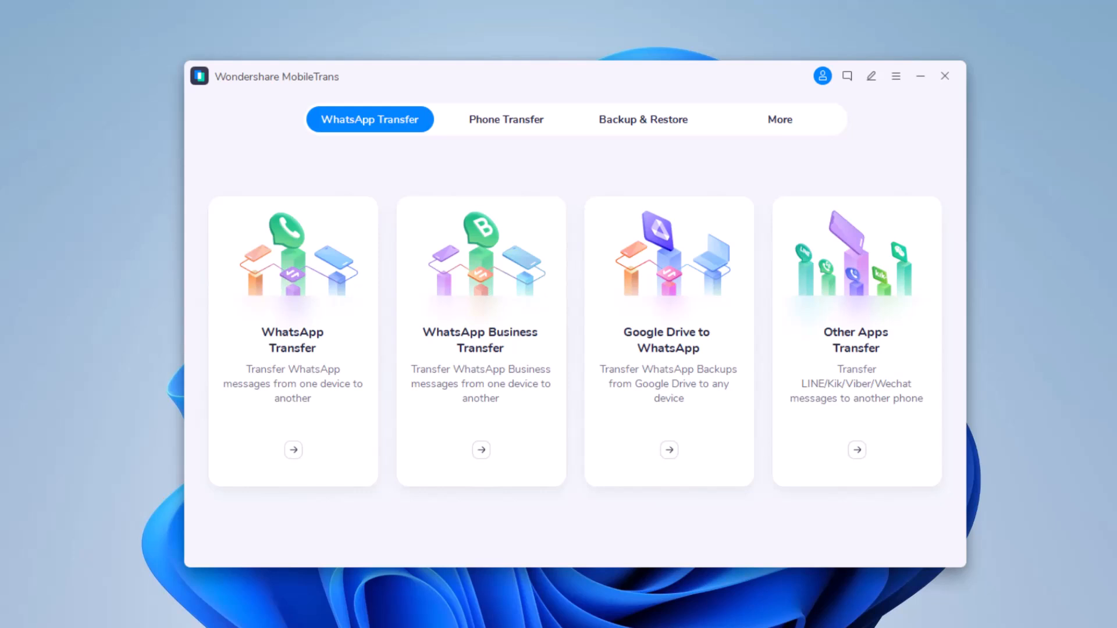
mouse_move(335, 391)
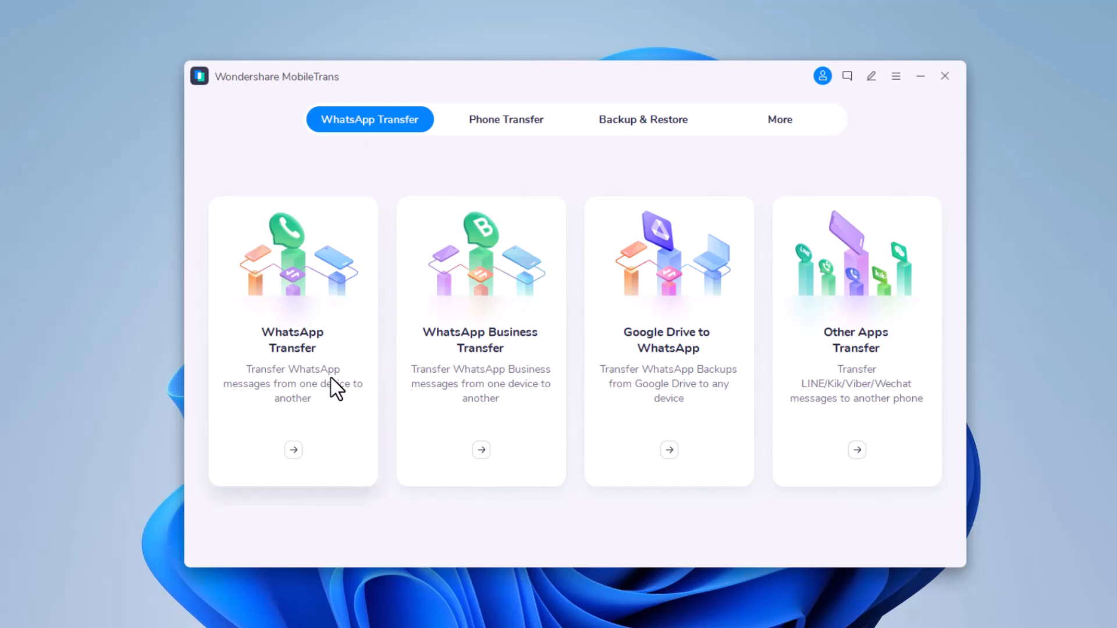
mouse_move(535, 358)
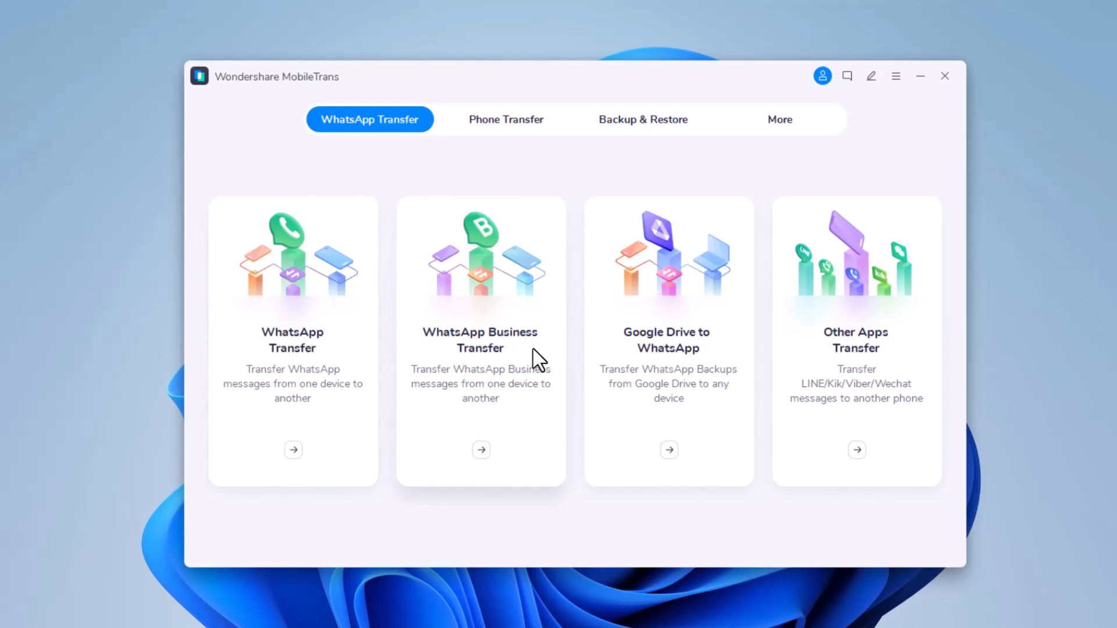
mouse_move(734, 366)
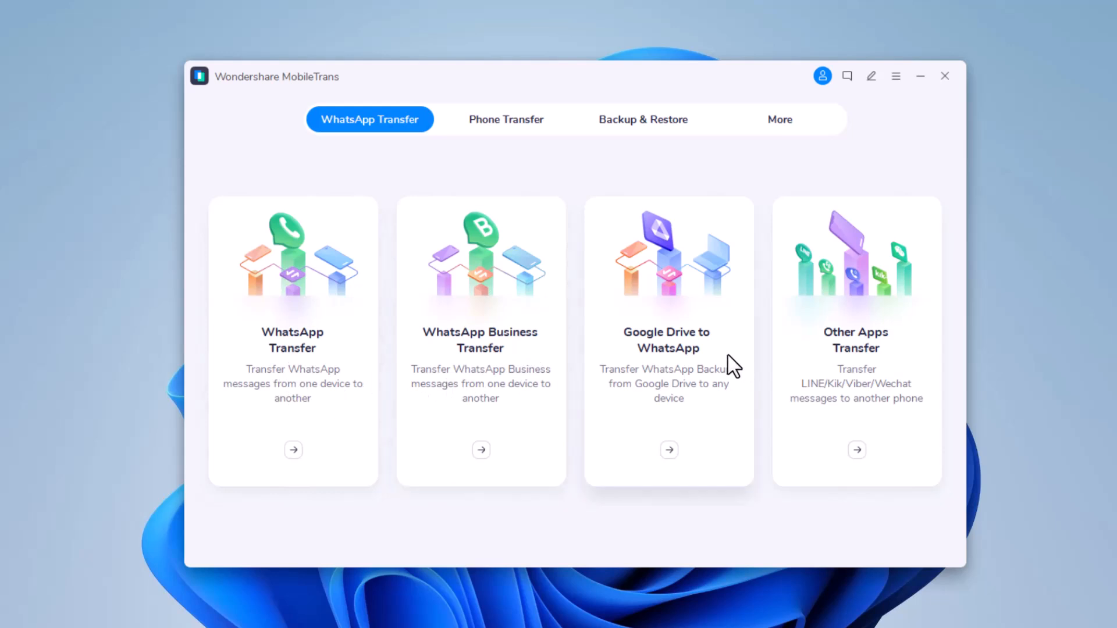
mouse_move(745, 436)
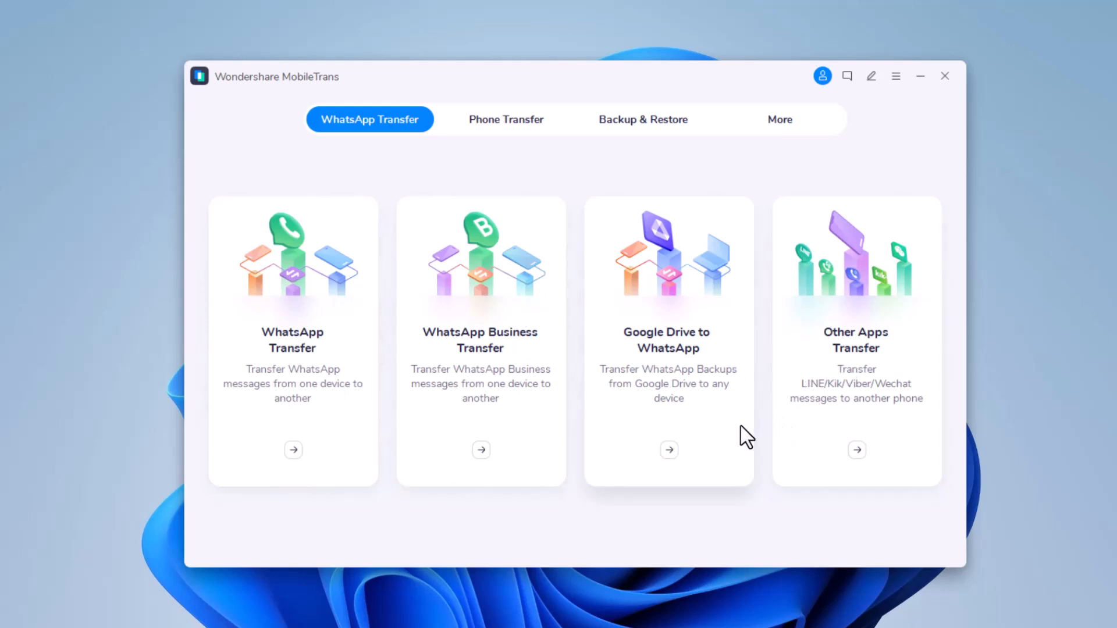
Step: Show the Phone Transfer section with its Phone to Phone, Import and iCloud cards
left_click(506, 119)
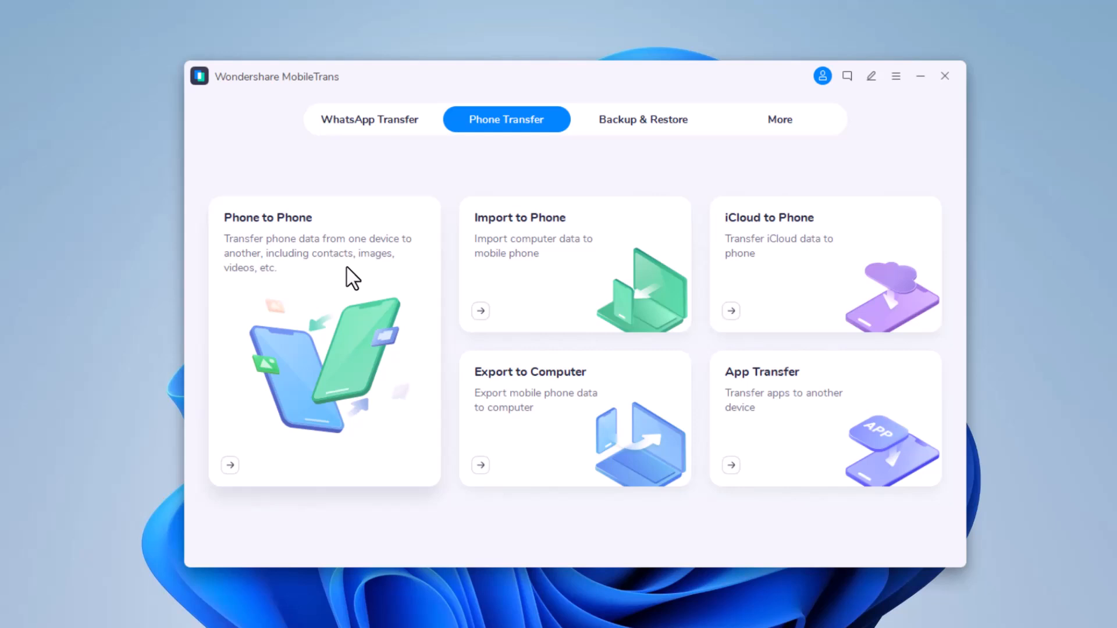
mouse_move(584, 290)
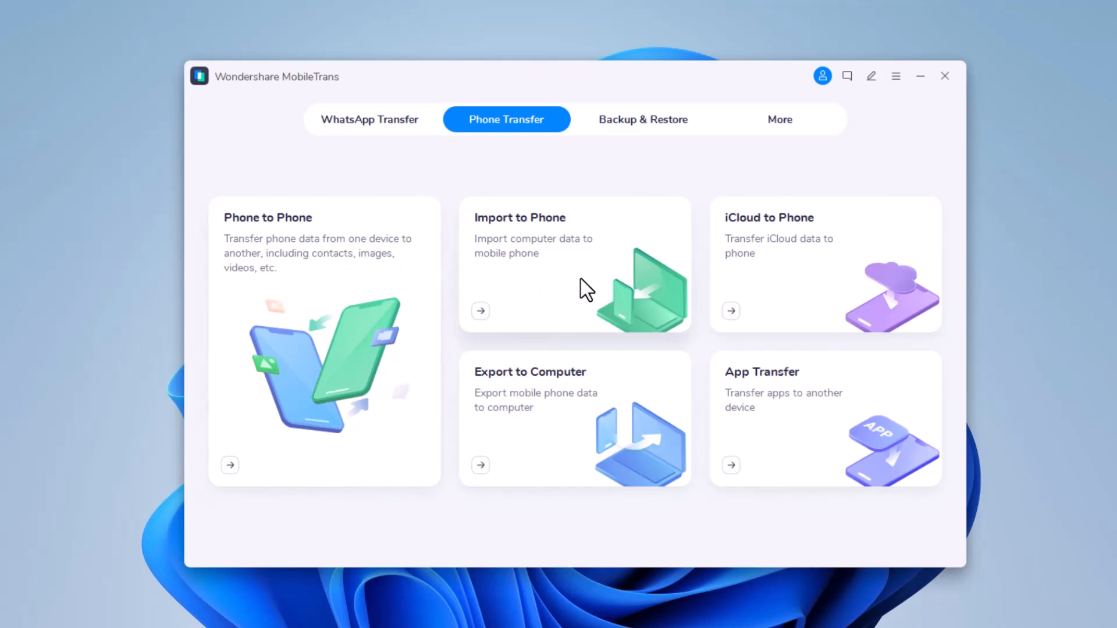
mouse_move(560, 435)
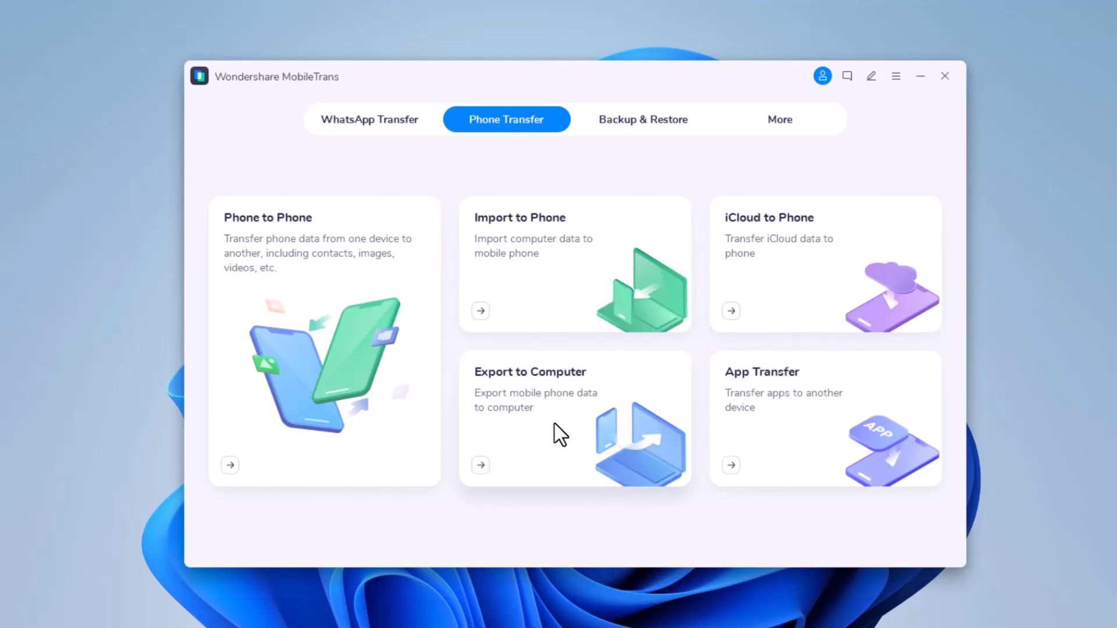
mouse_move(839, 278)
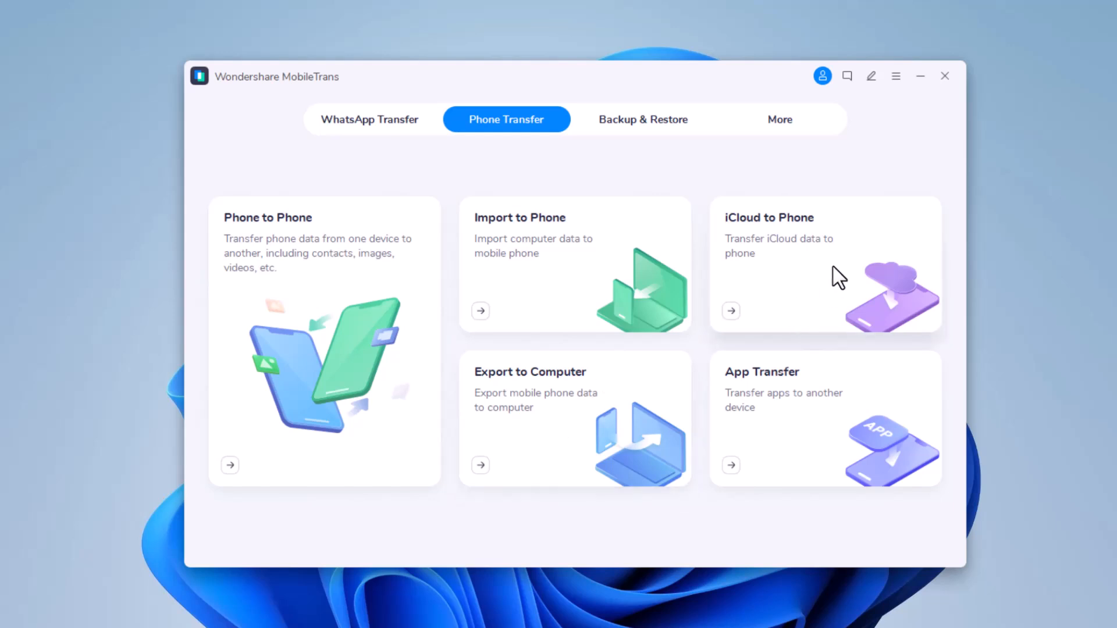
mouse_move(833, 278)
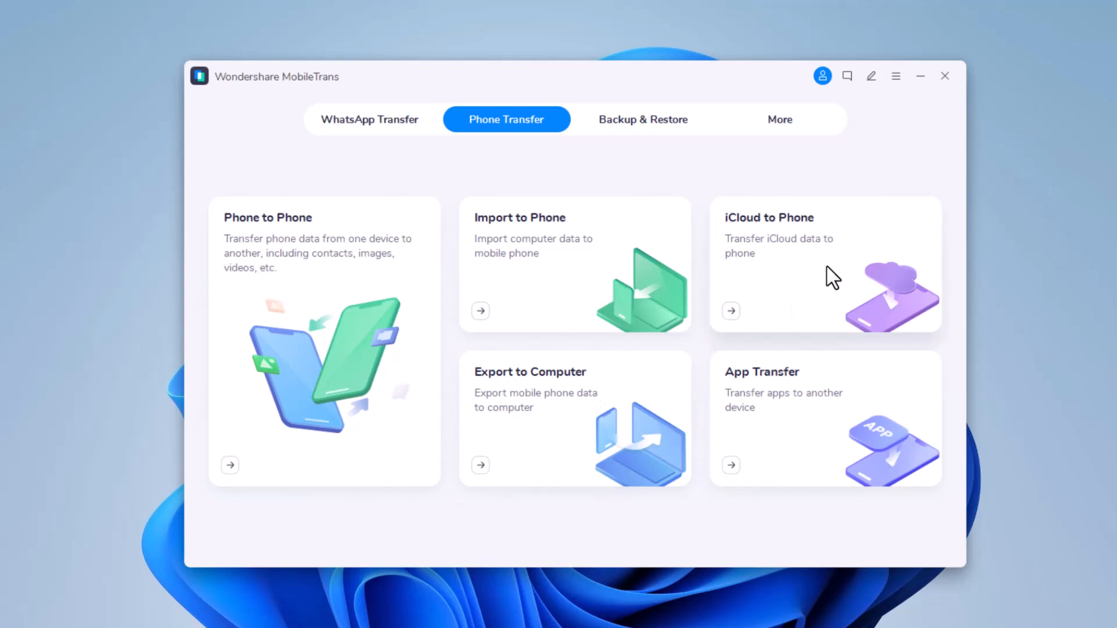
mouse_move(796, 434)
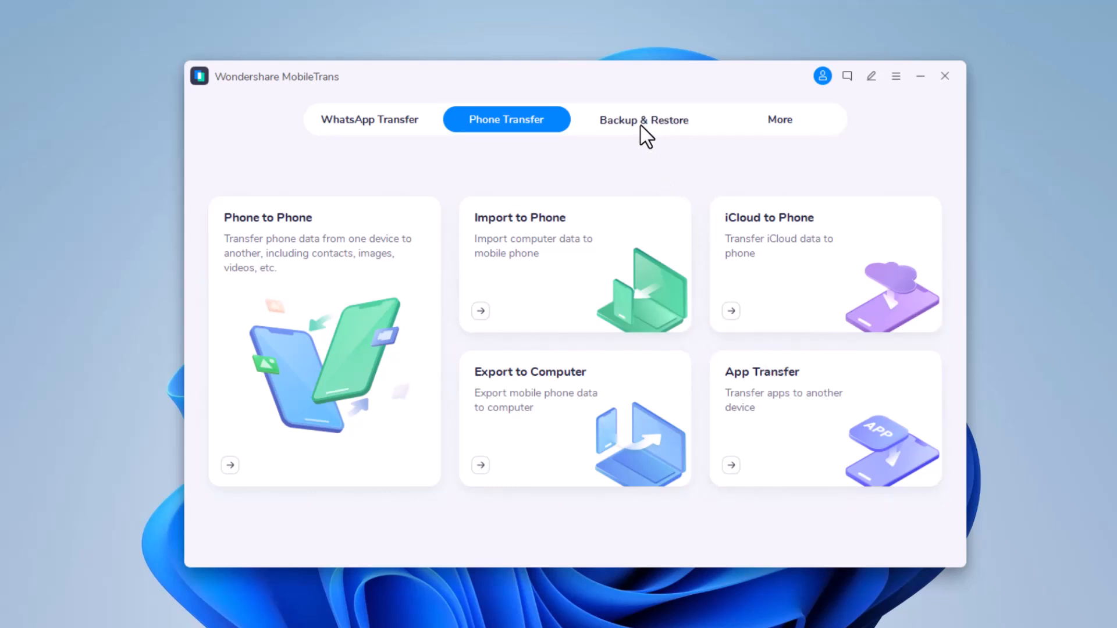
Step: Visit Backup & Restore and More, then start the Phone to Phone transfer
left_click(642, 118)
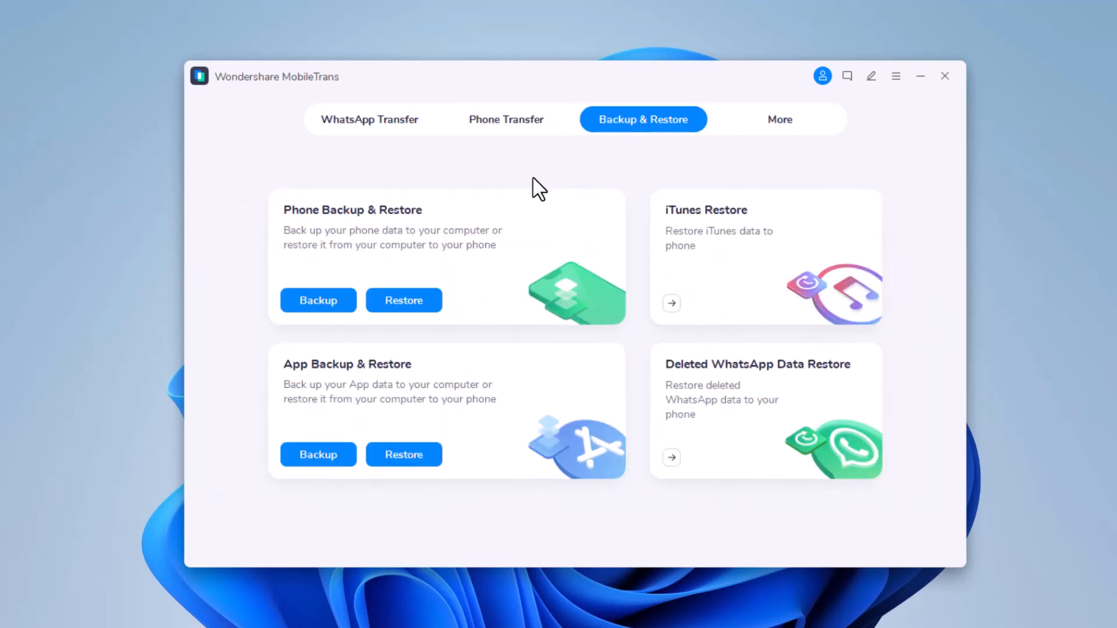
mouse_move(548, 249)
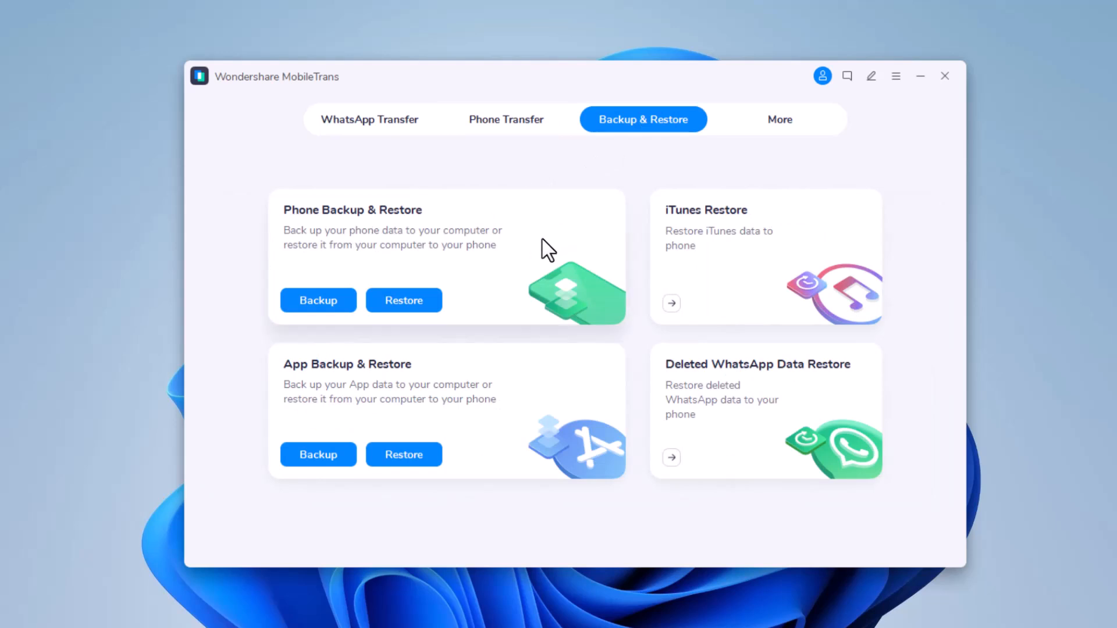
left_click(780, 119)
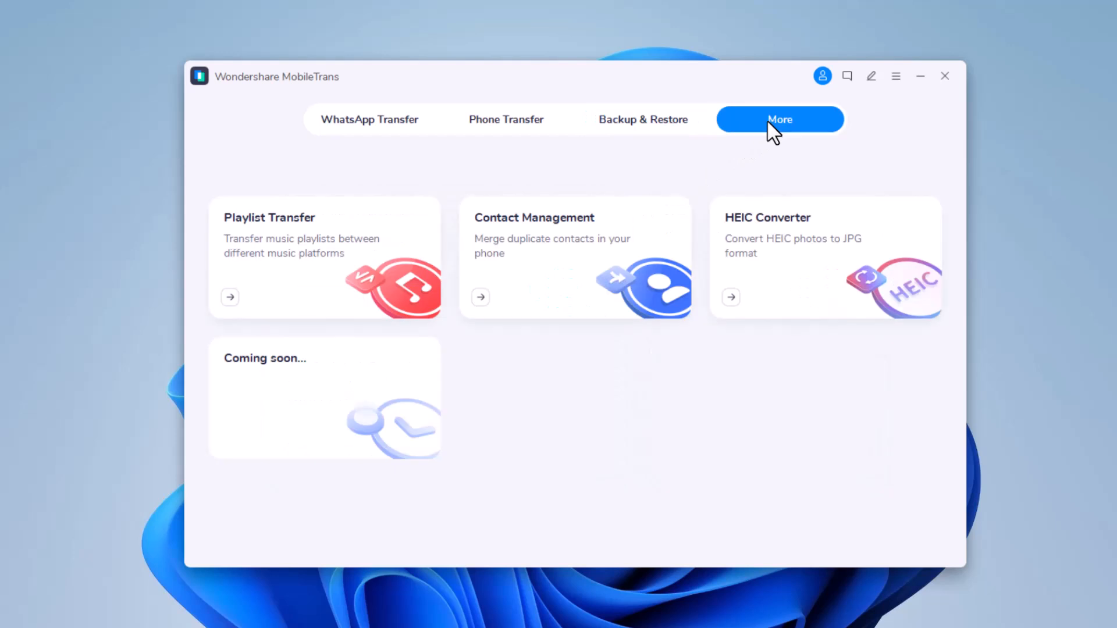
left_click(506, 118)
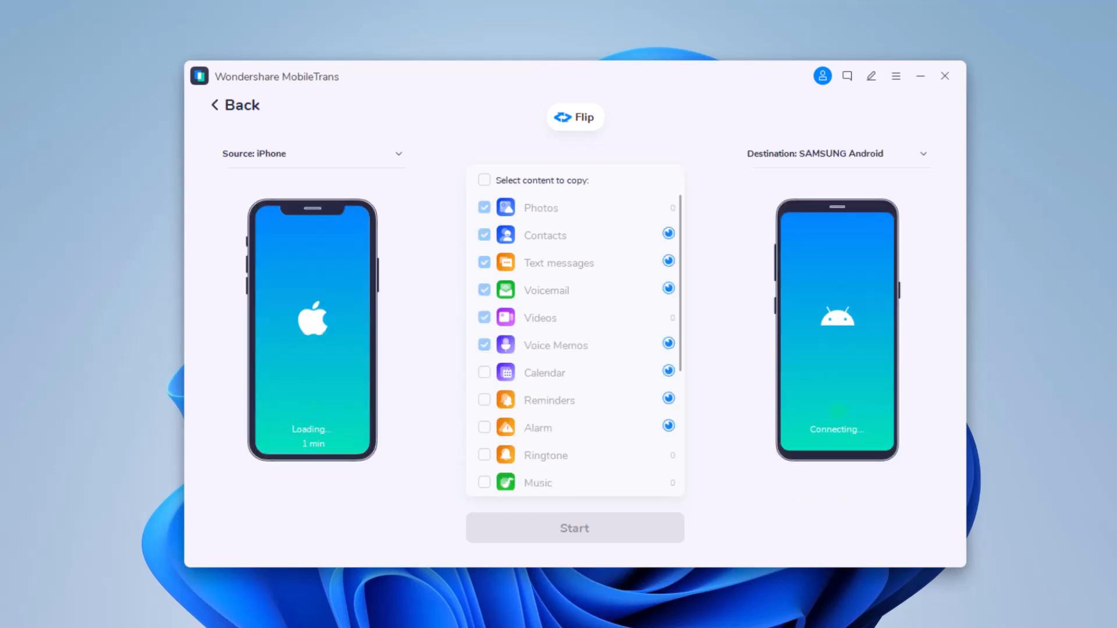
Step: Flip the phones until Samsung is the source and iPhone the destination
left_click(574, 116)
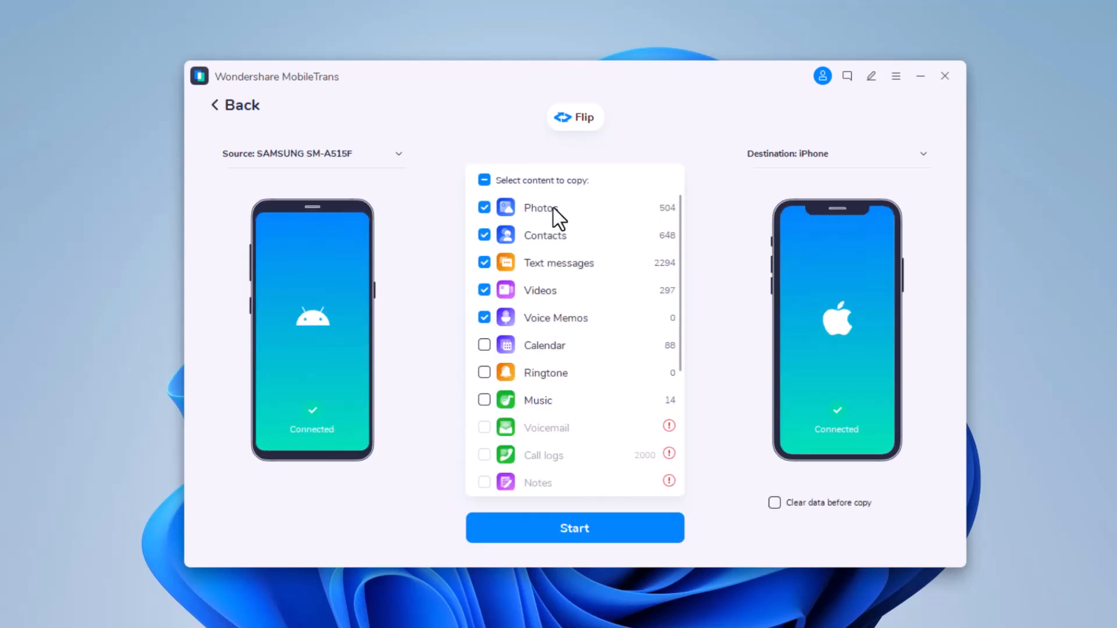
mouse_move(272, 181)
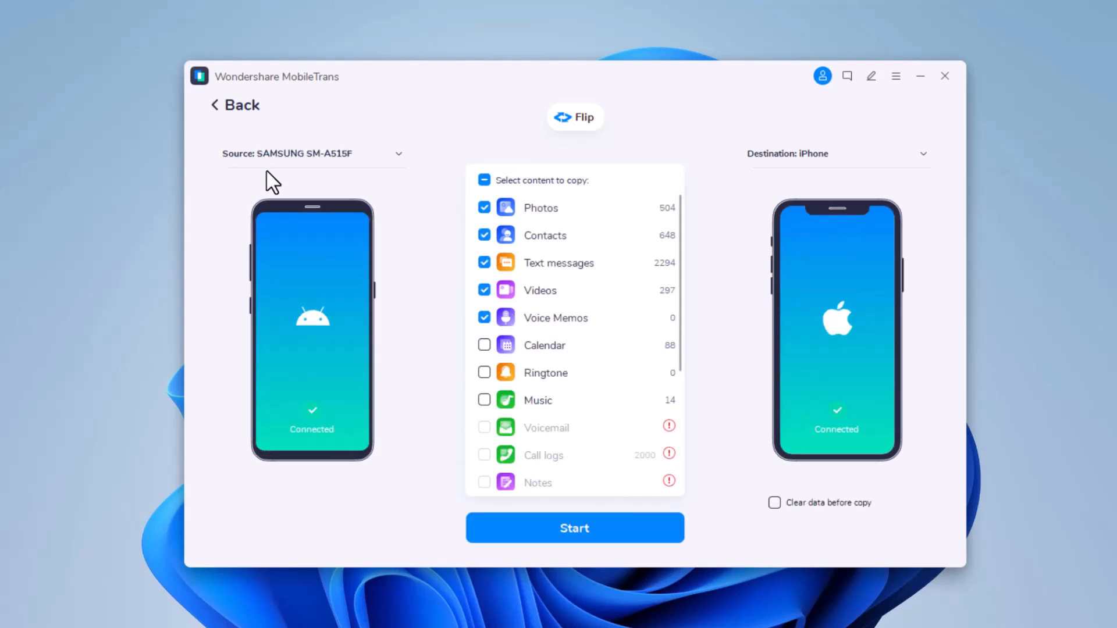
mouse_move(802, 178)
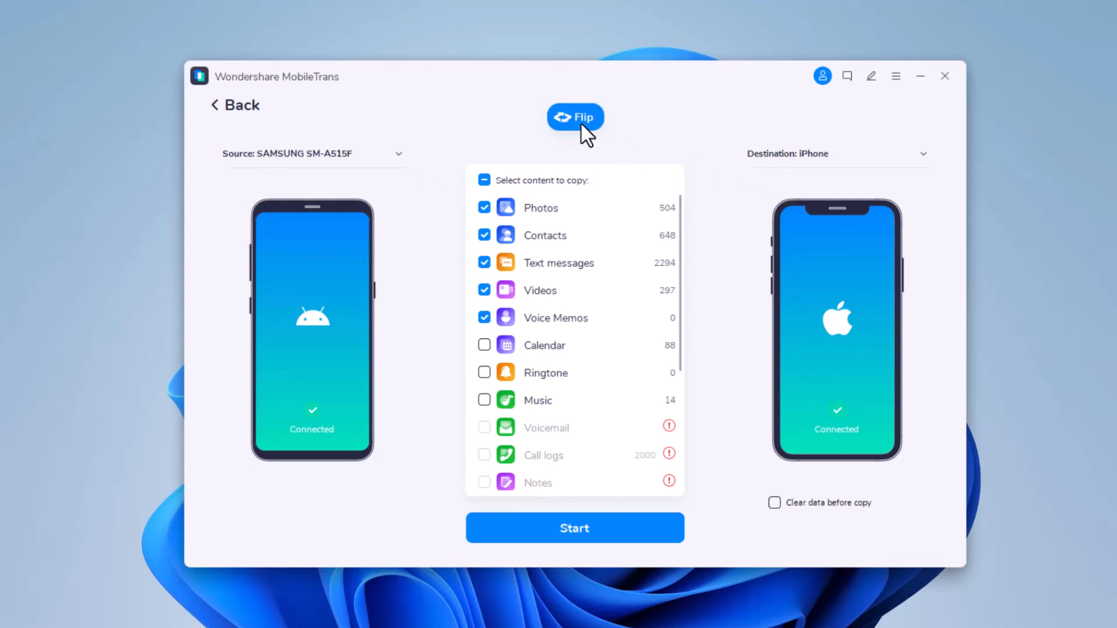
left_click(574, 116)
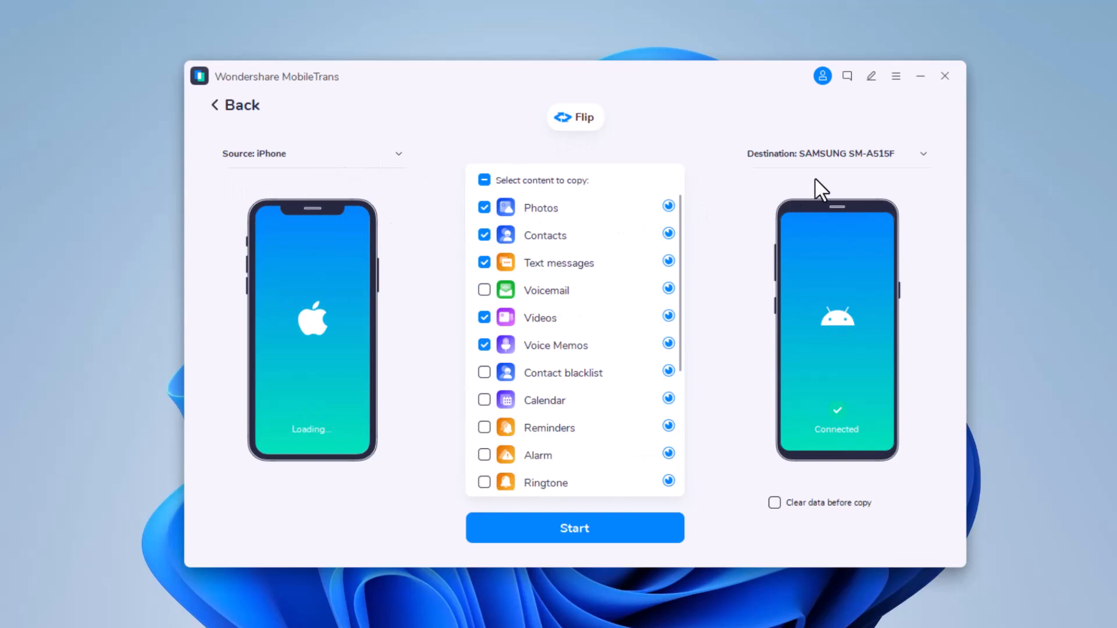
left_click(575, 116)
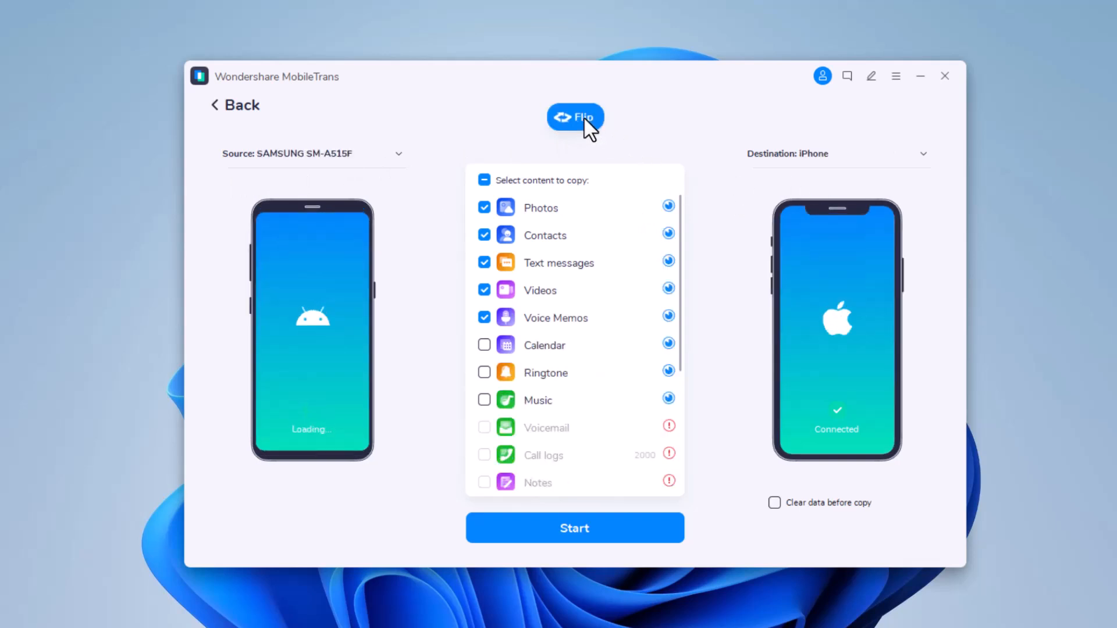
mouse_move(661, 163)
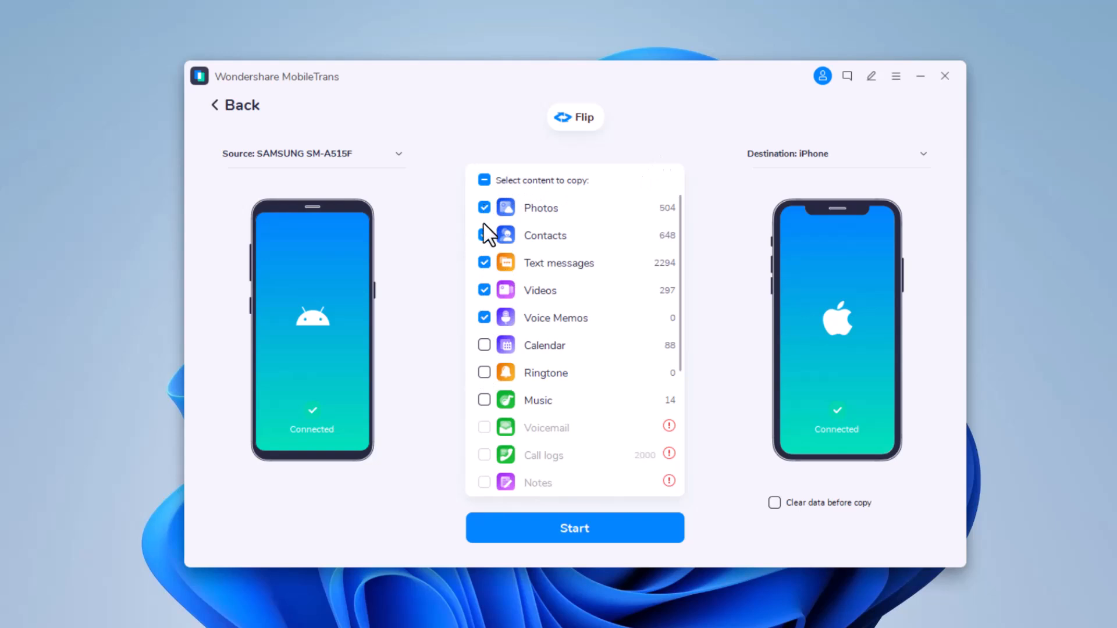
Step: Uncheck Contacts and Videos and check Music, leaving Photos, Text messages, Voice Memos and Music
left_click(484, 235)
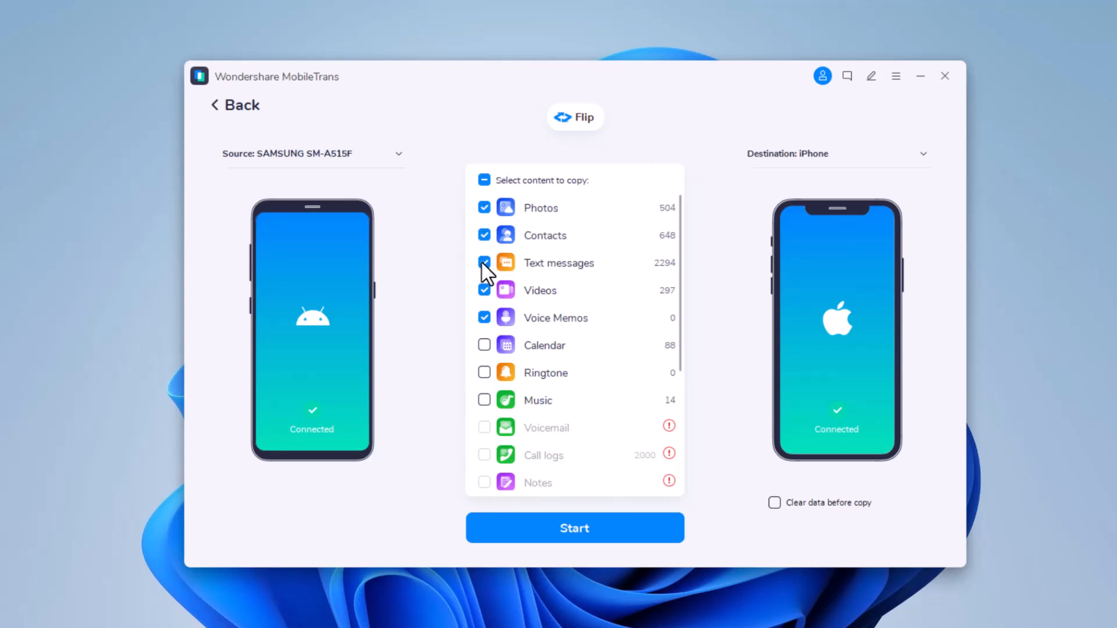
left_click(484, 235)
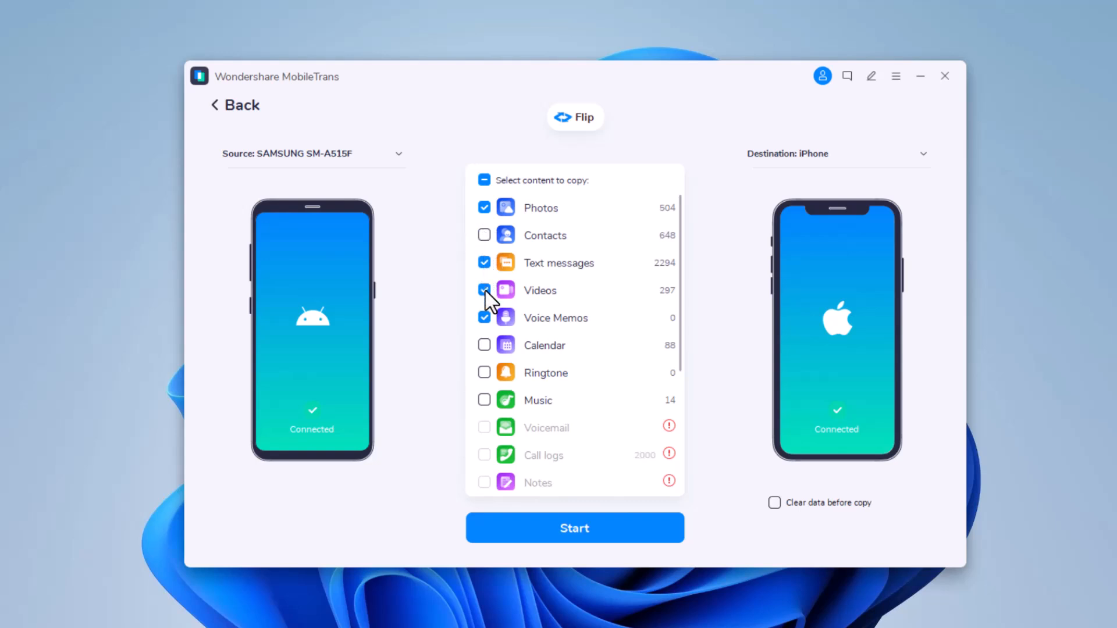
left_click(483, 290)
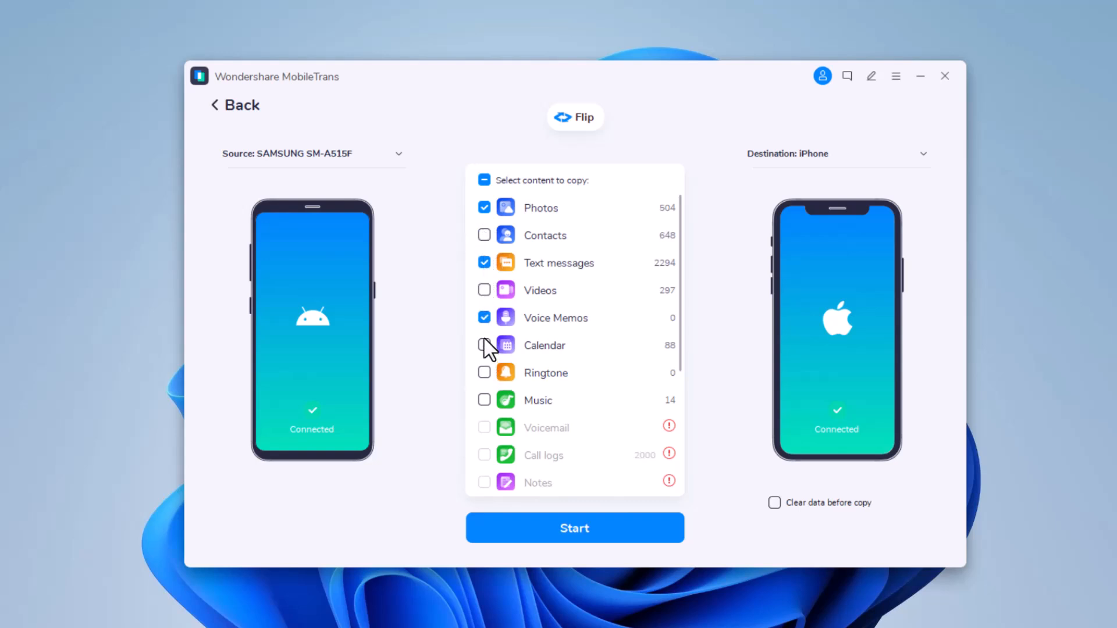
left_click(483, 399)
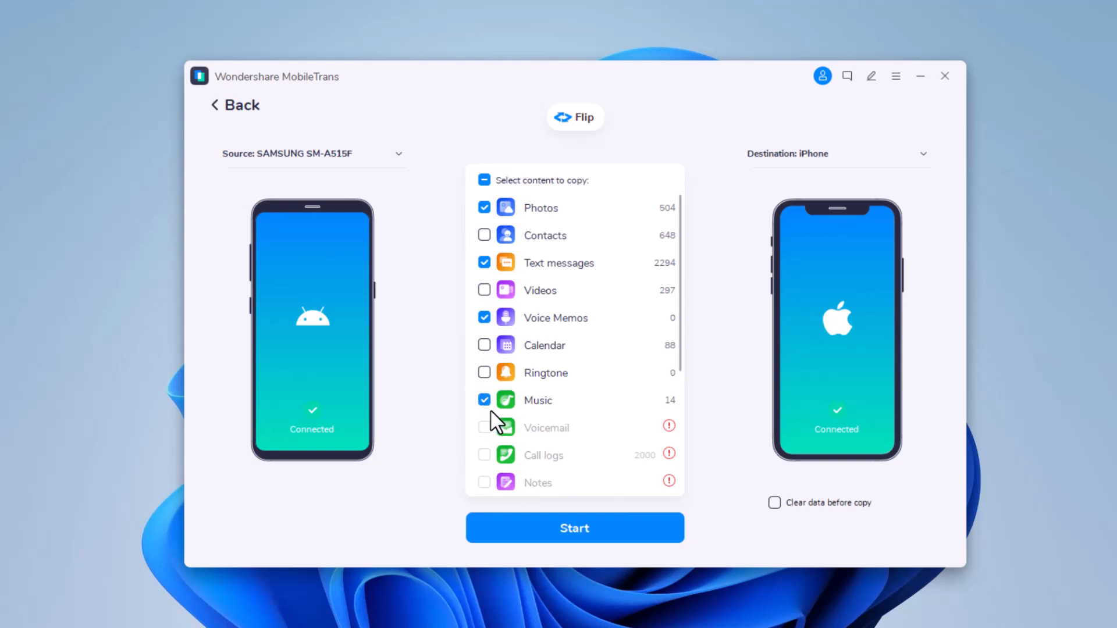
mouse_move(798, 503)
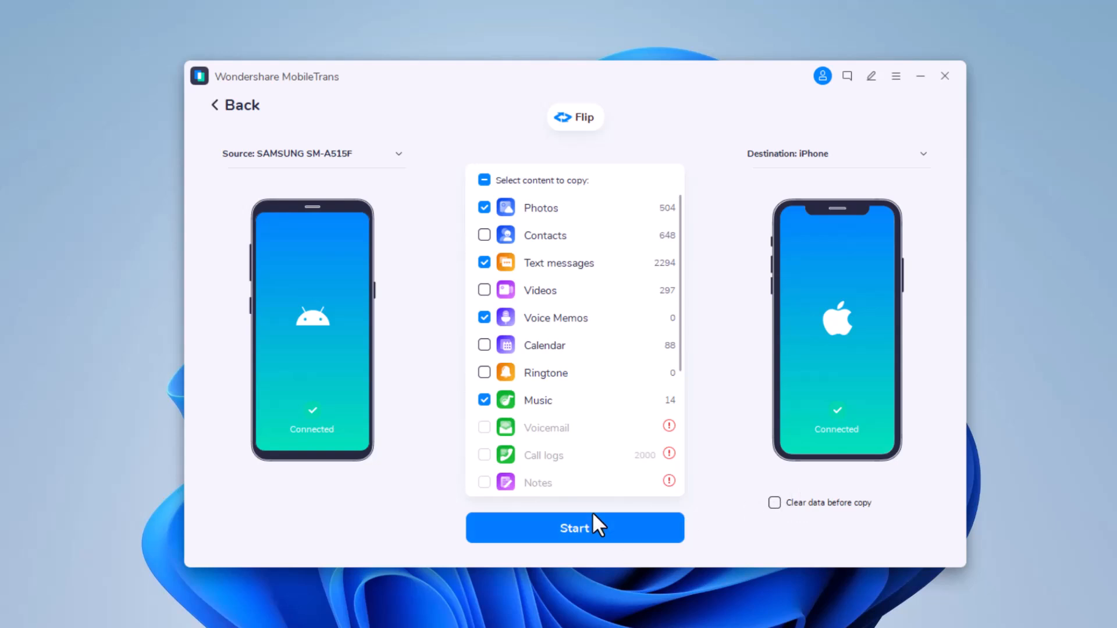
Step: Start the transfer and let the iPhone restore run to completion
left_click(574, 528)
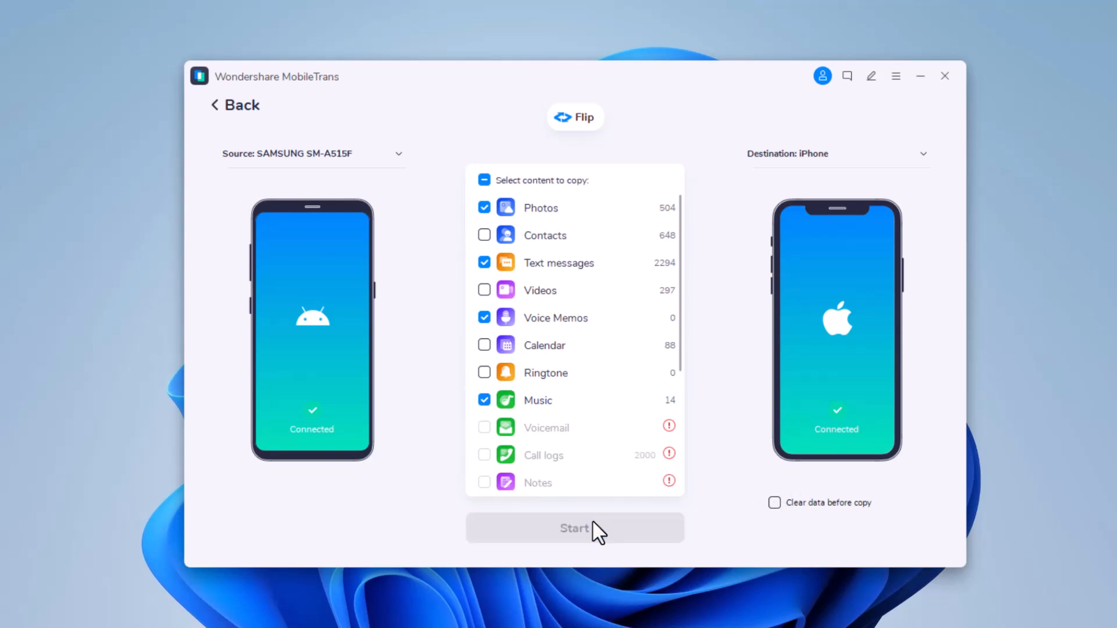
left_click(573, 528)
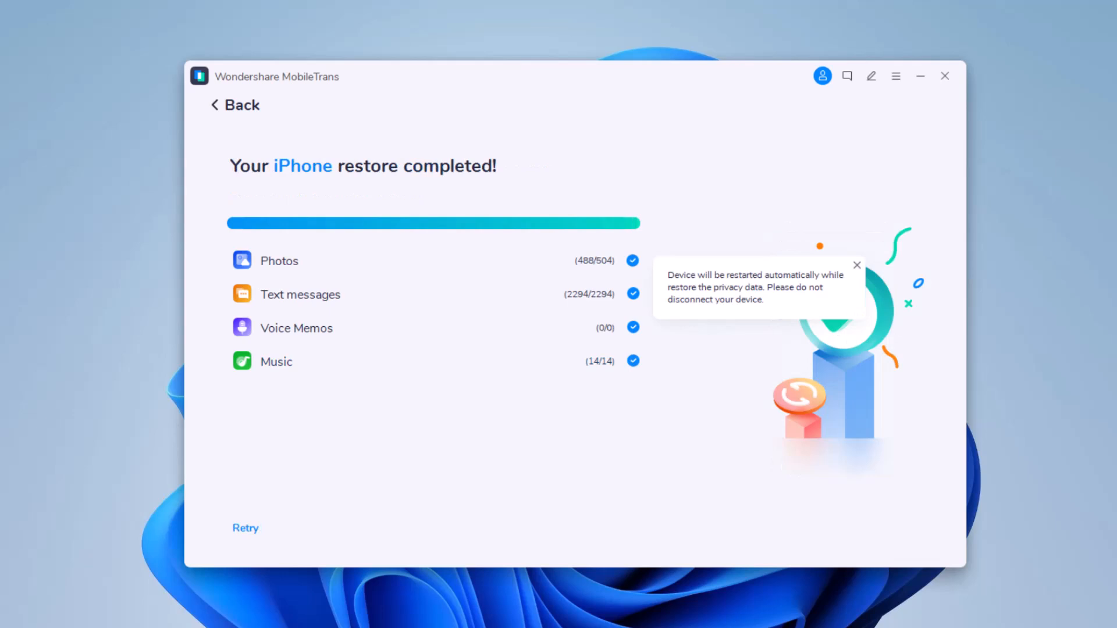
mouse_move(862, 278)
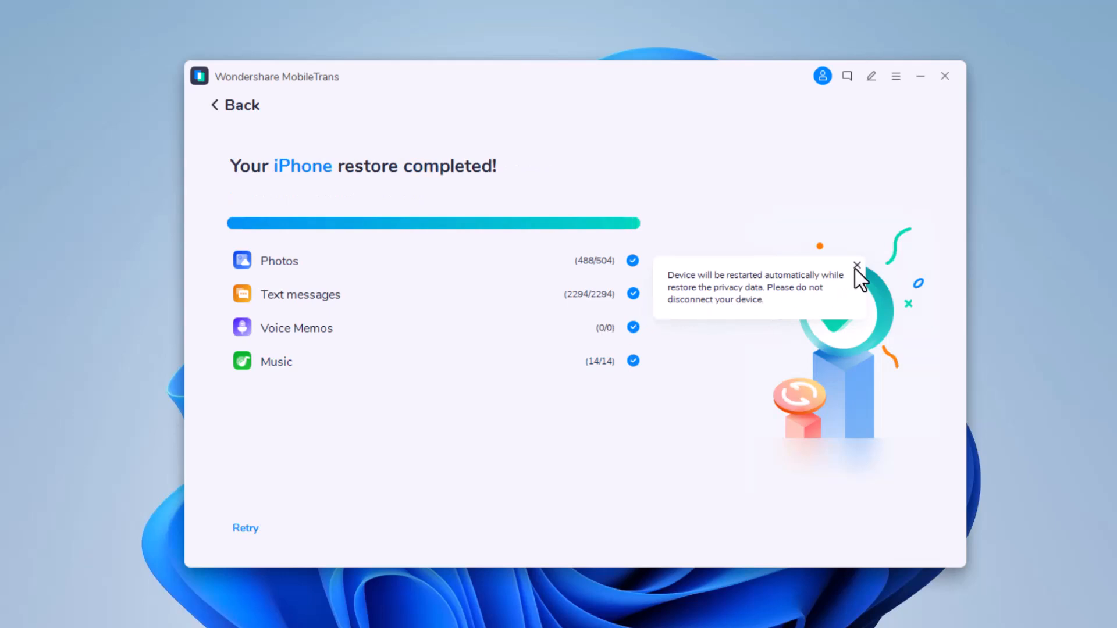
Step: Dismiss the device restart notice, leaving the completed restore summary
left_click(856, 266)
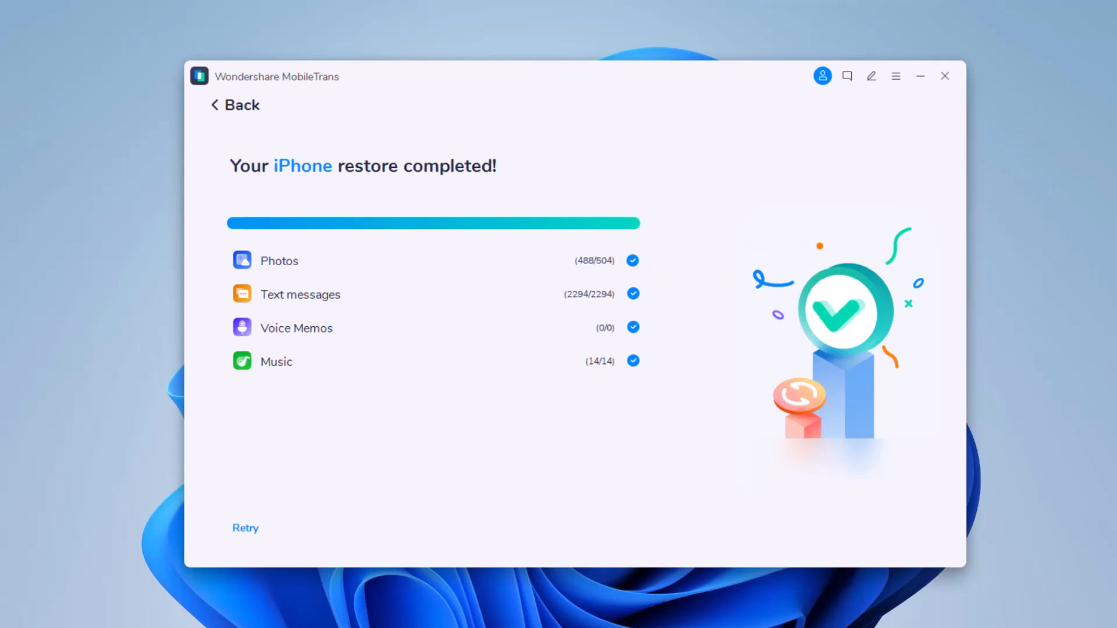
mouse_move(533, 165)
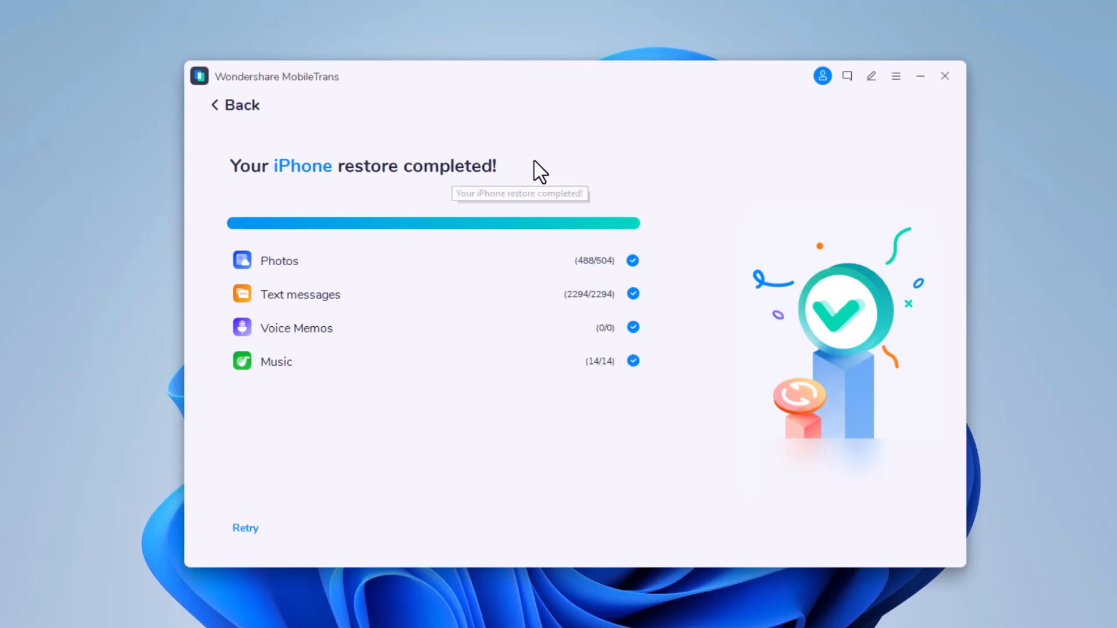
mouse_move(456, 207)
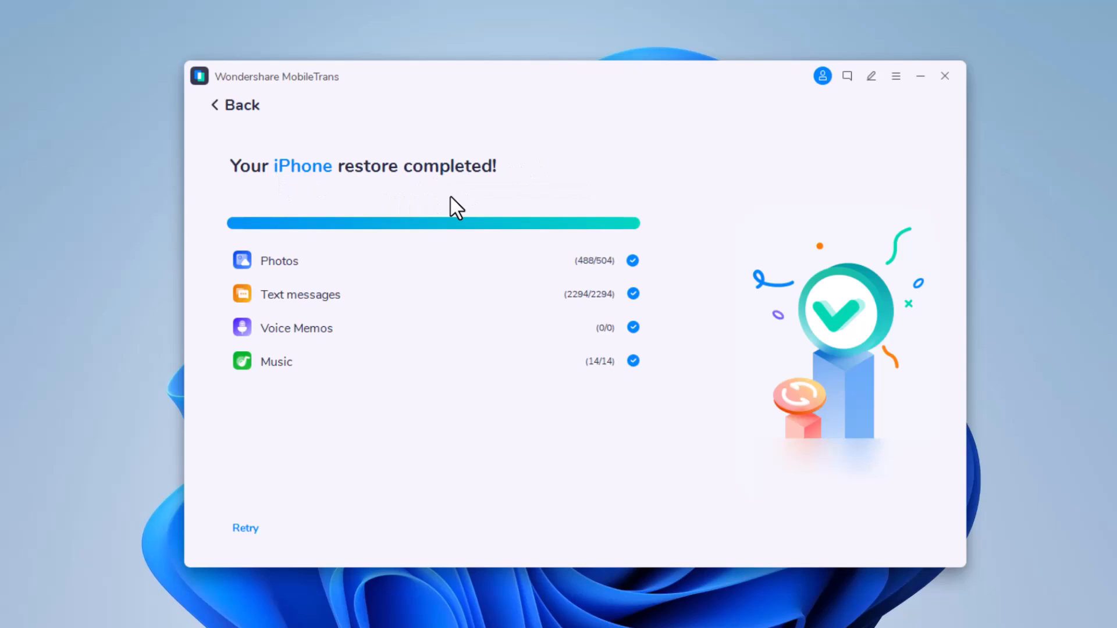
mouse_move(338, 381)
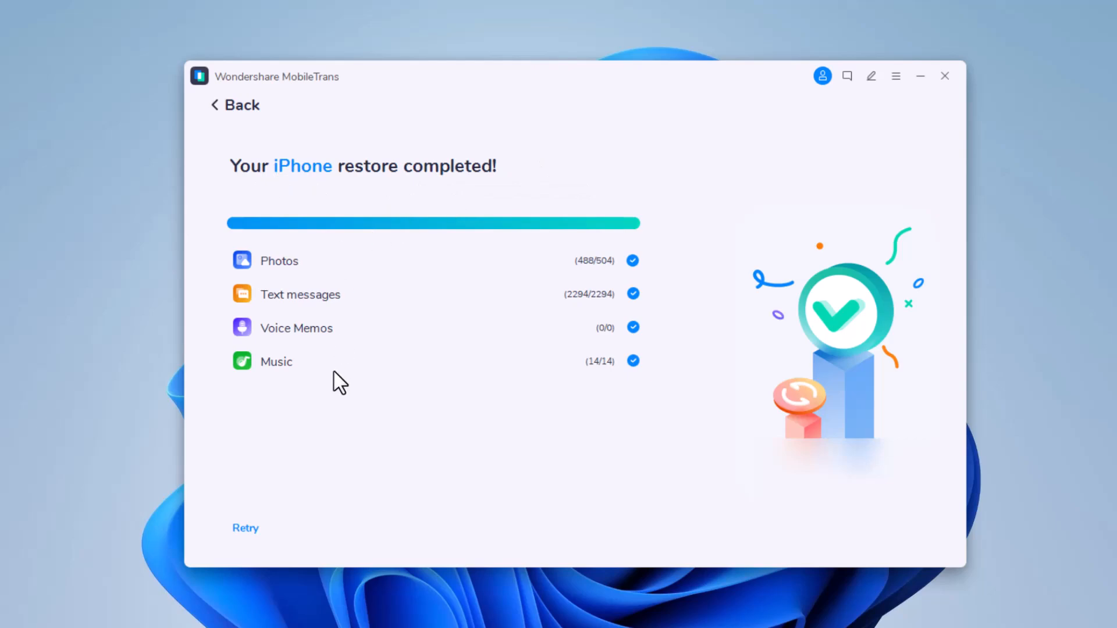